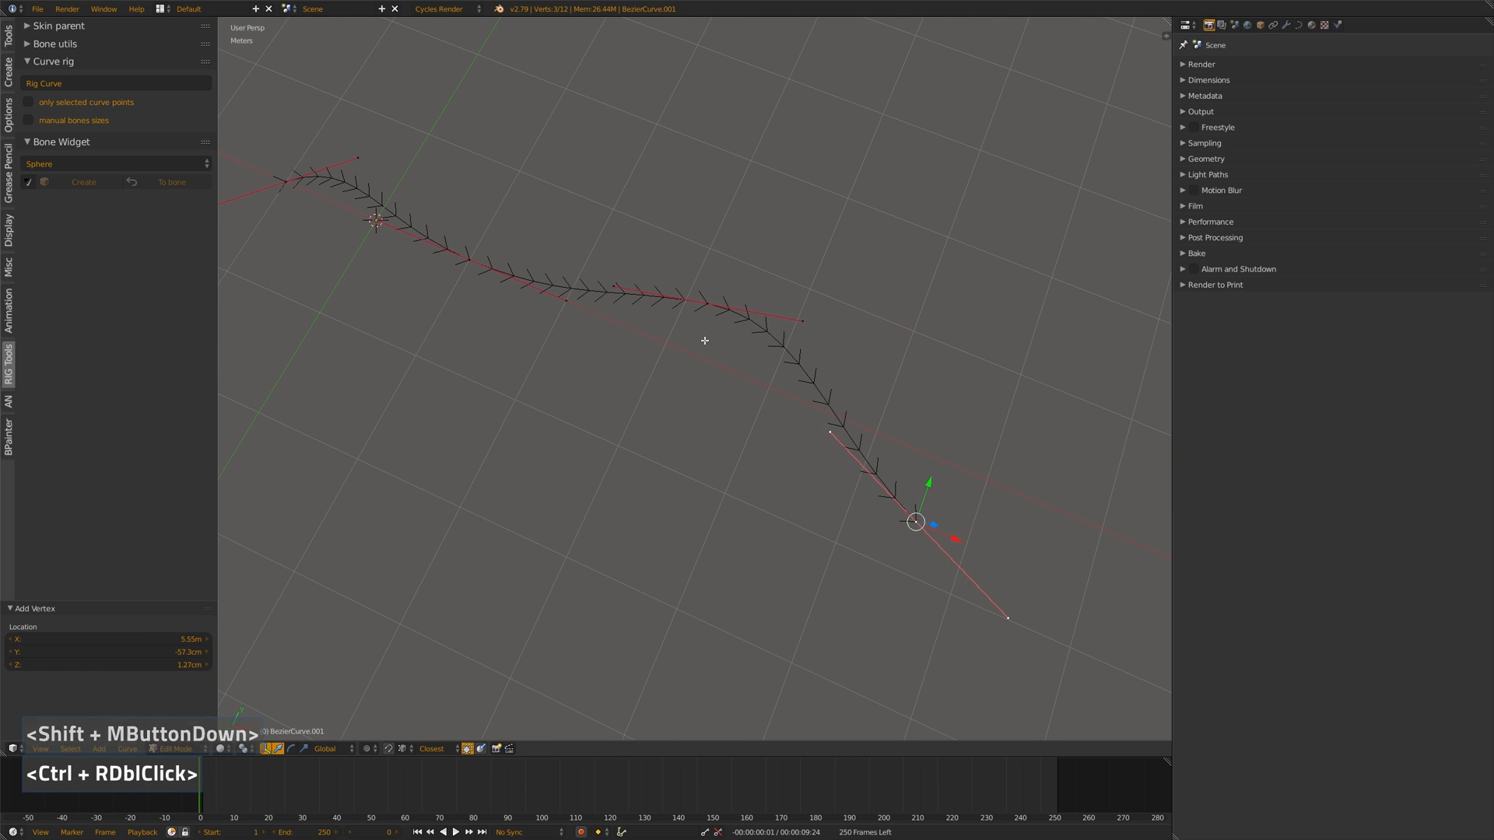
Leave Edit Mode and run Rig Curve to generate one bone per control point and handle.
{"action": "key", "text": "Tab"}
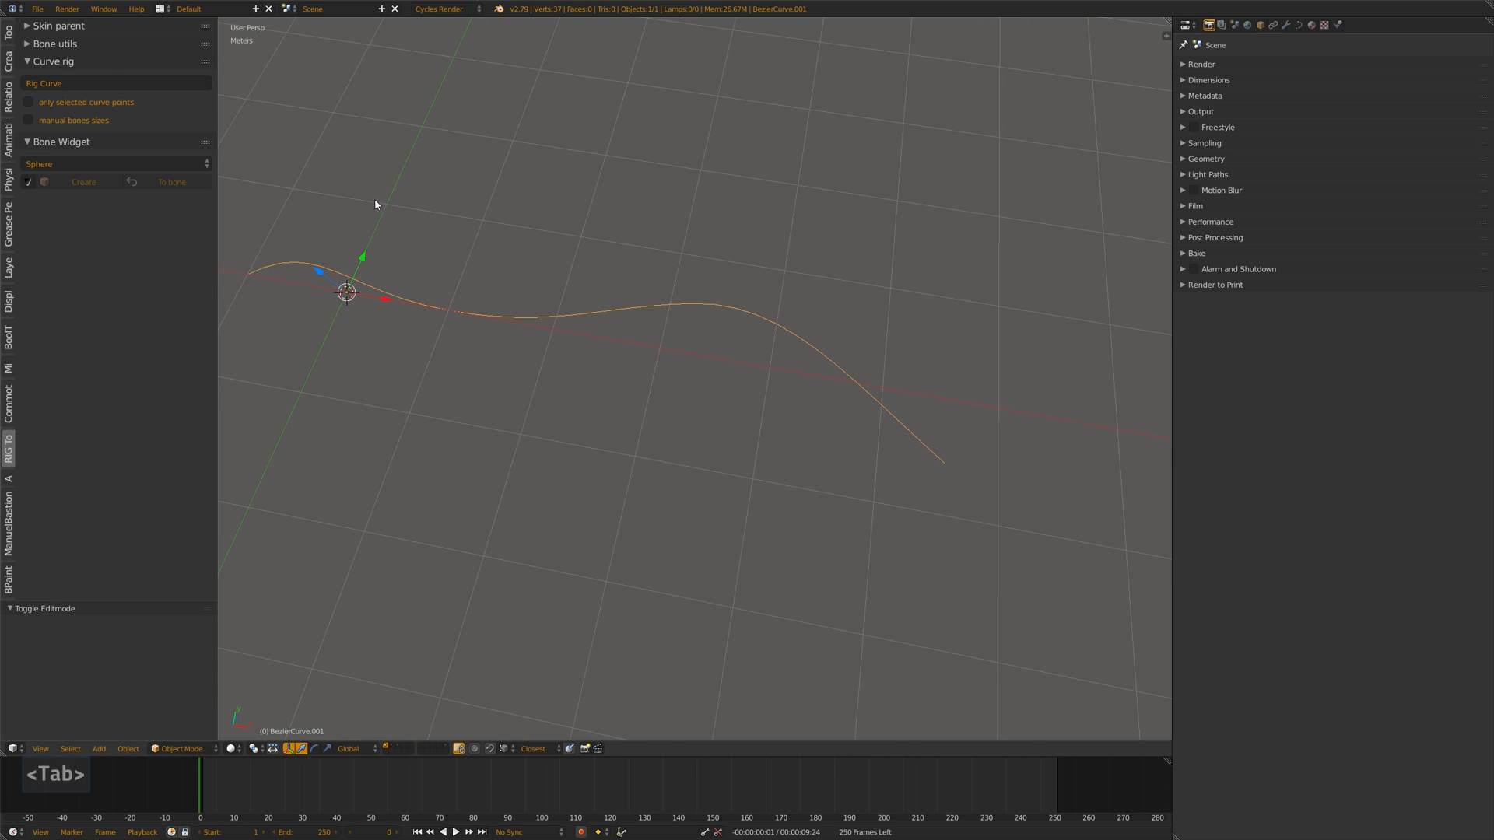
{"action": "mouse_move", "coordinate": [541, 267]}
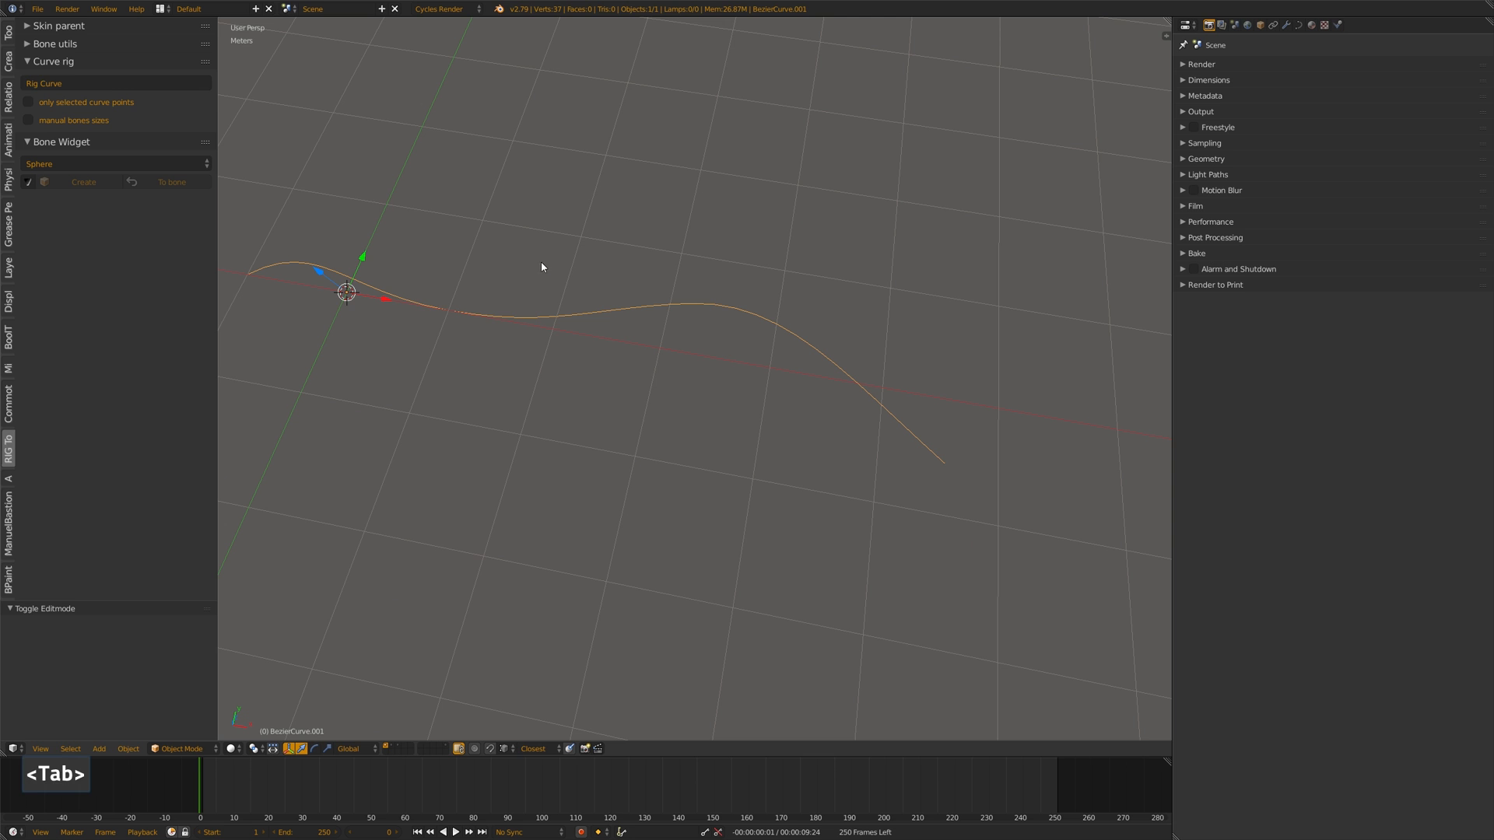
{"action": "left_click", "coordinate": [84, 183]}
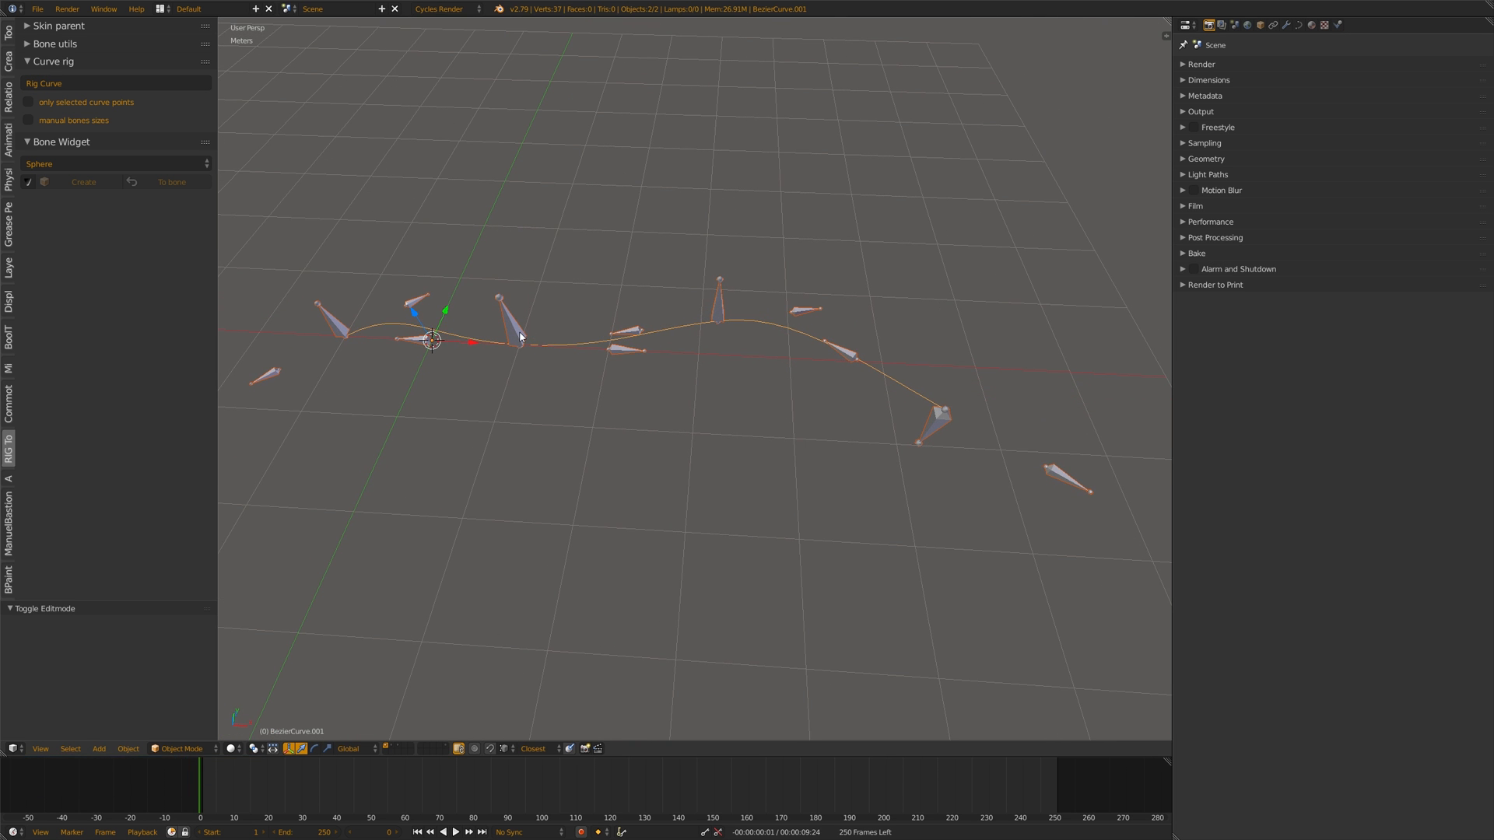
In Pose Mode, move handle bones to bend the curve into a wave, then reset one handle's location.
{"action": "key", "text": "ctrl+Tab"}
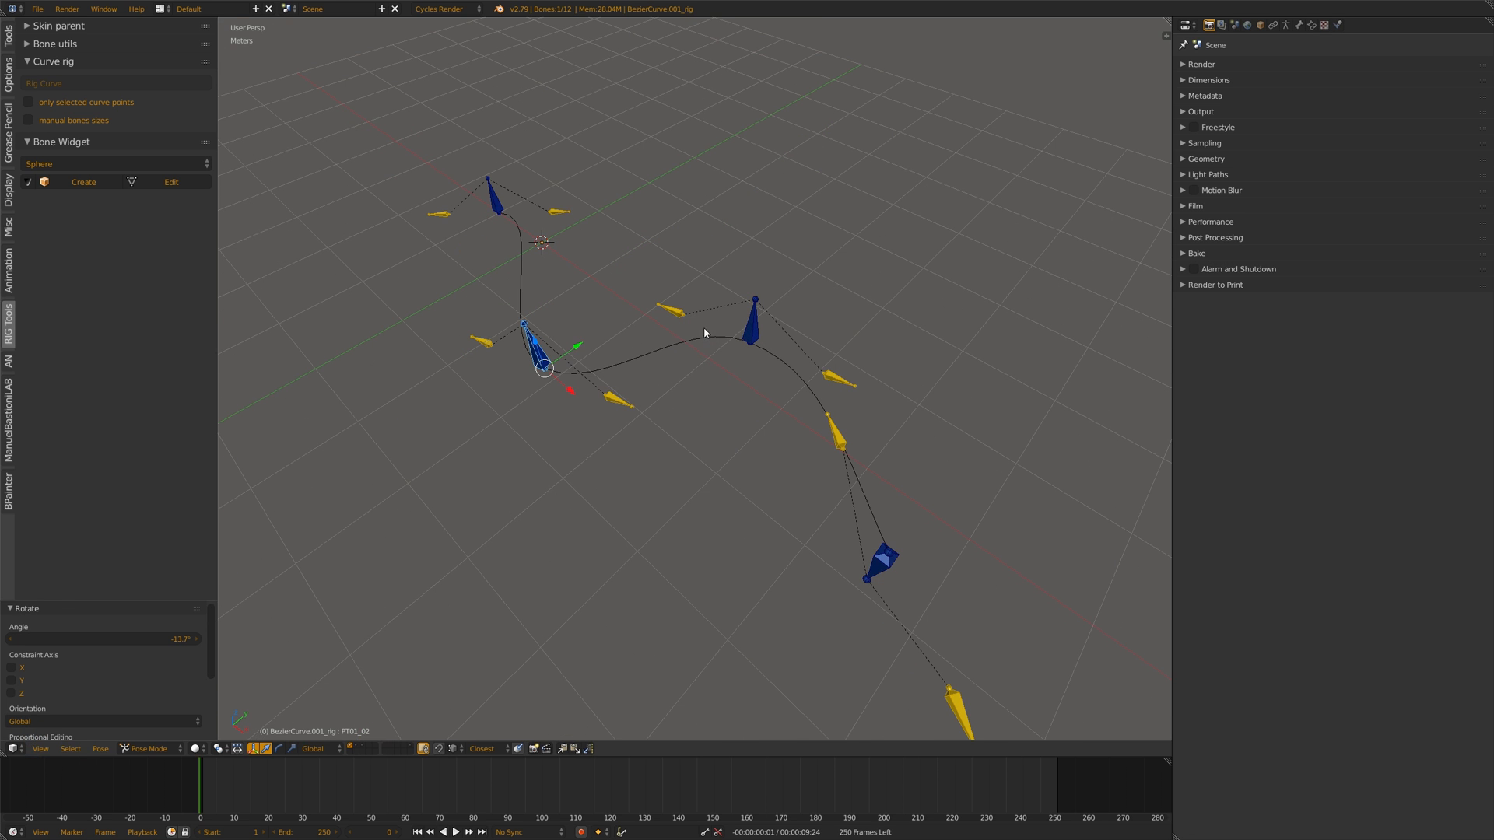
{"action": "key", "text": "g"}
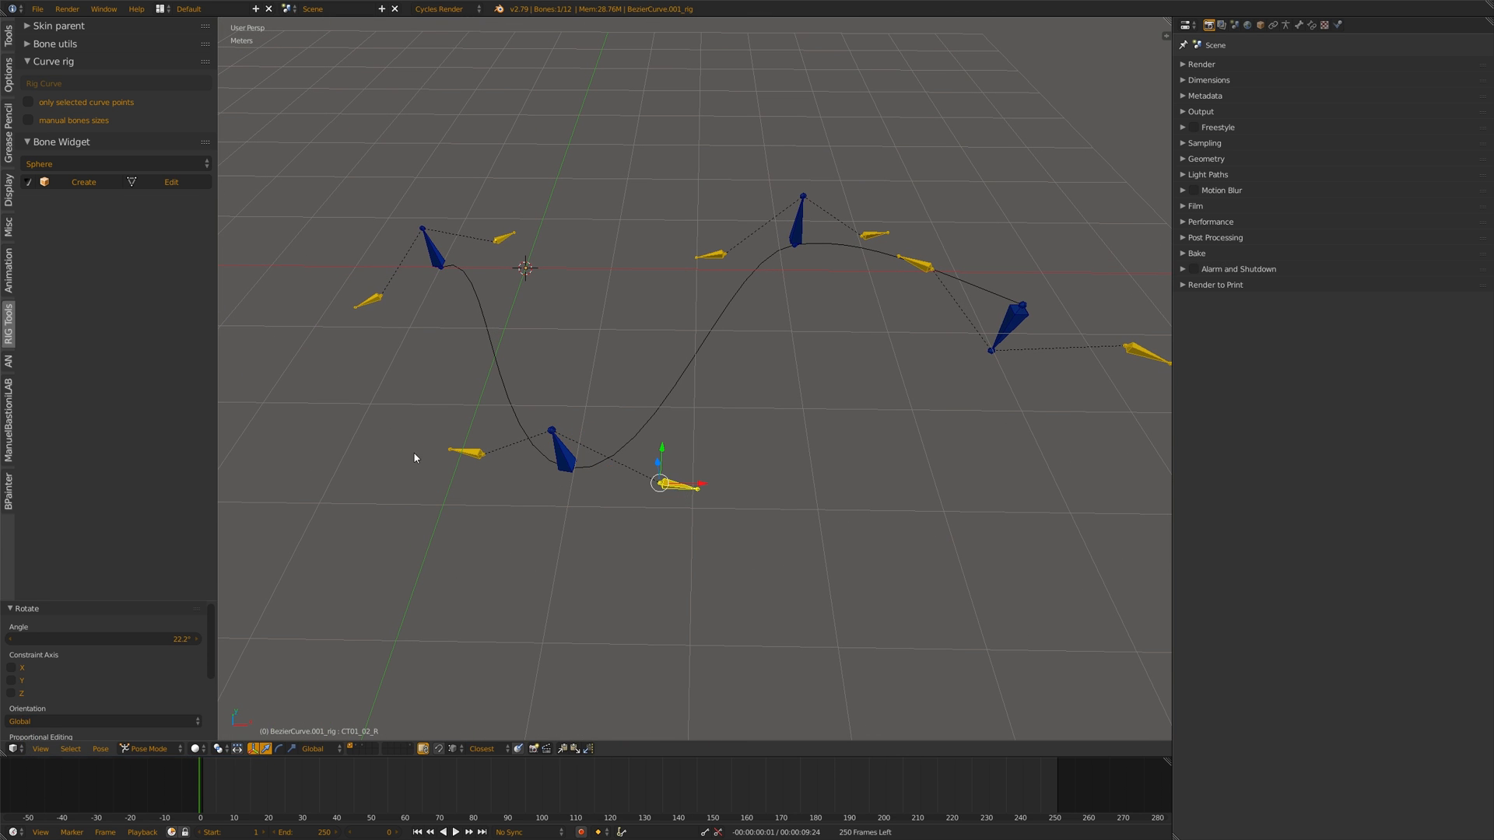
{"action": "left_click", "coordinate": [565, 457]}
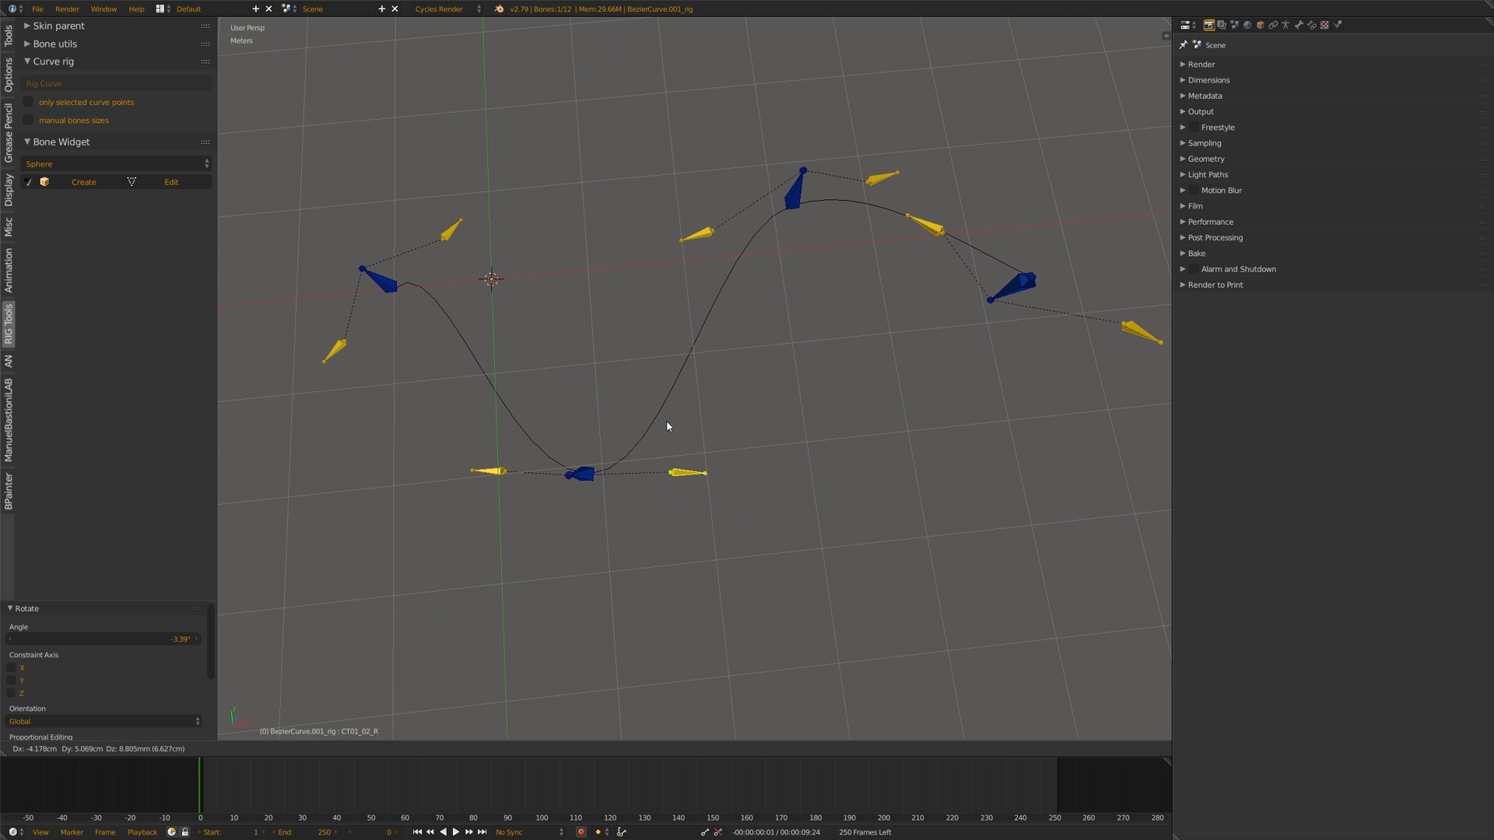
{"action": "key", "text": "alt+g"}
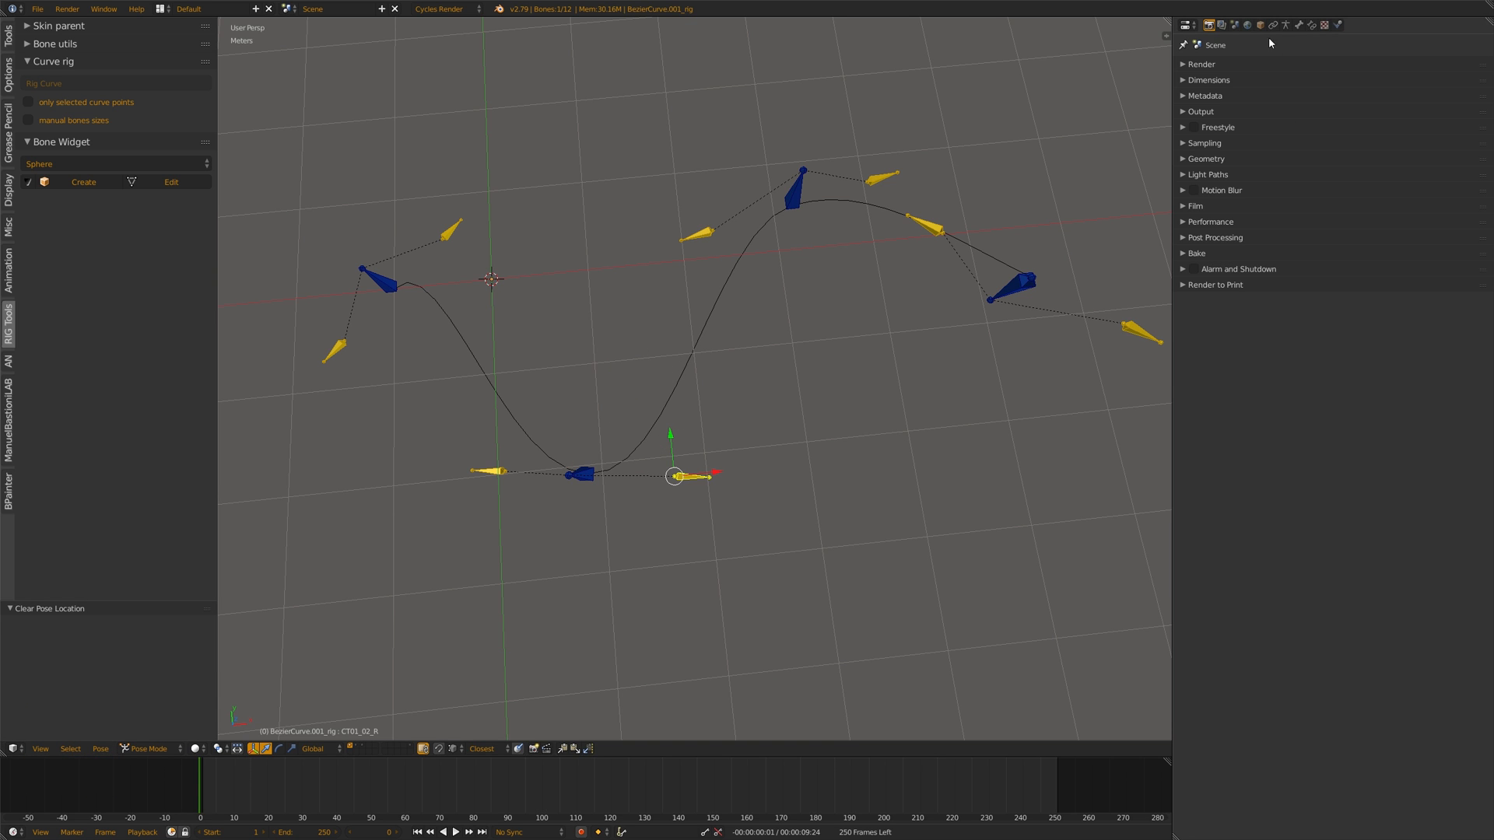
Select all curve_handlers bones via the Bone Groups list and show the sidebar transform properties.
{"action": "left_click", "coordinate": [1284, 25]}
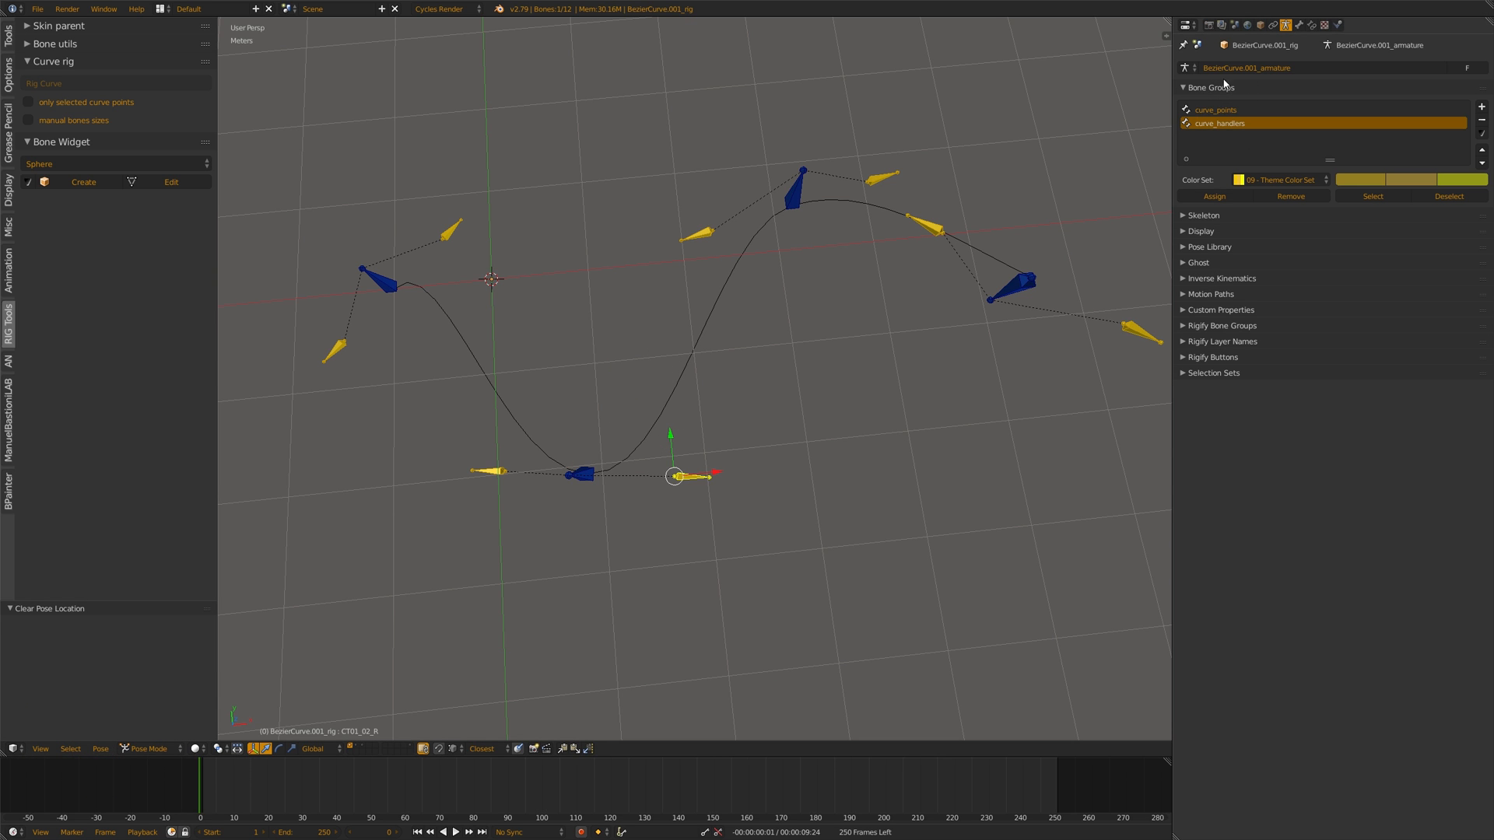
{"action": "left_click", "coordinate": [1221, 109]}
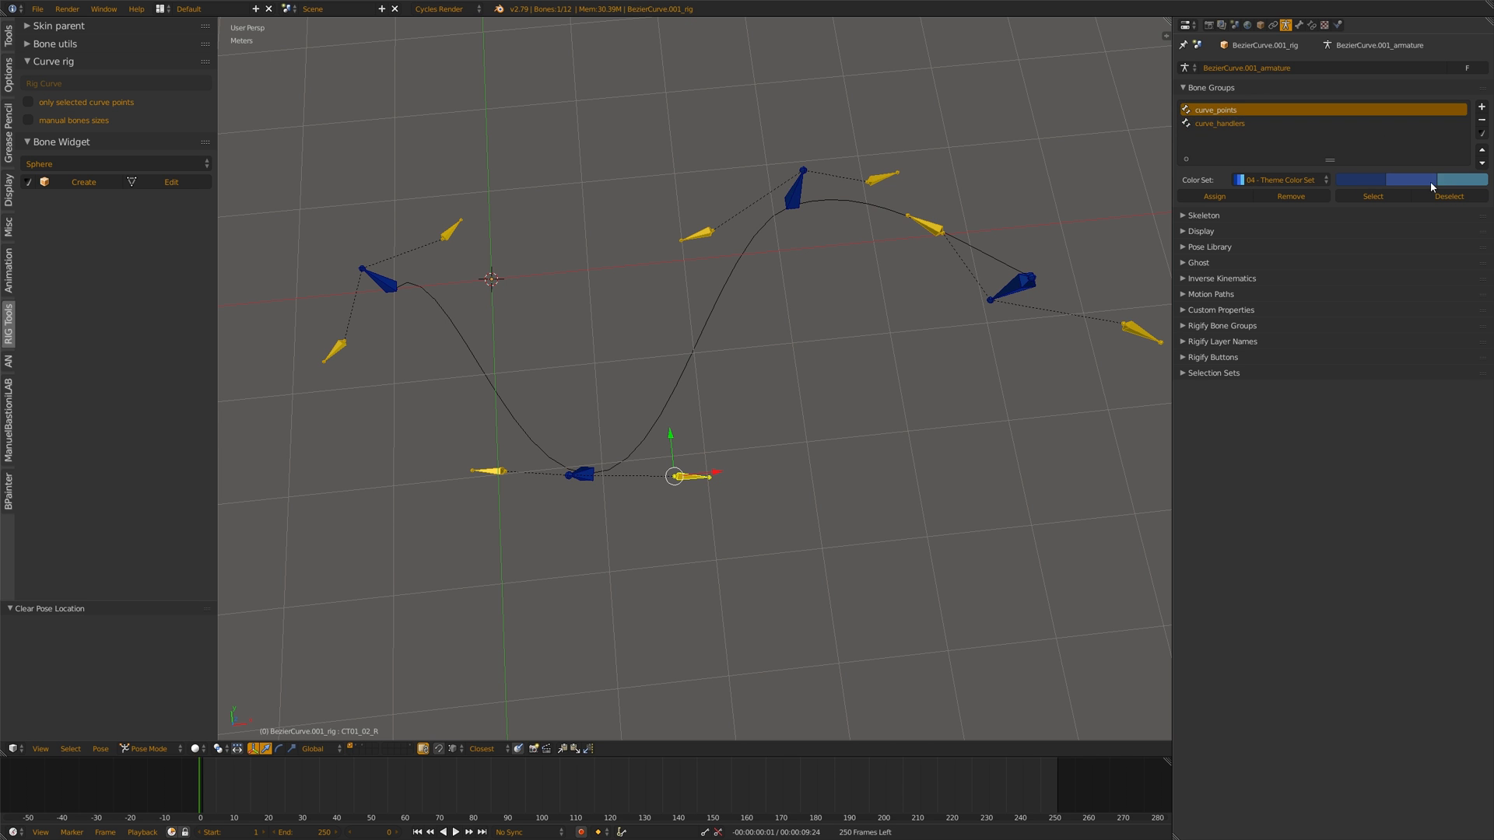
{"action": "left_click", "coordinate": [1220, 123]}
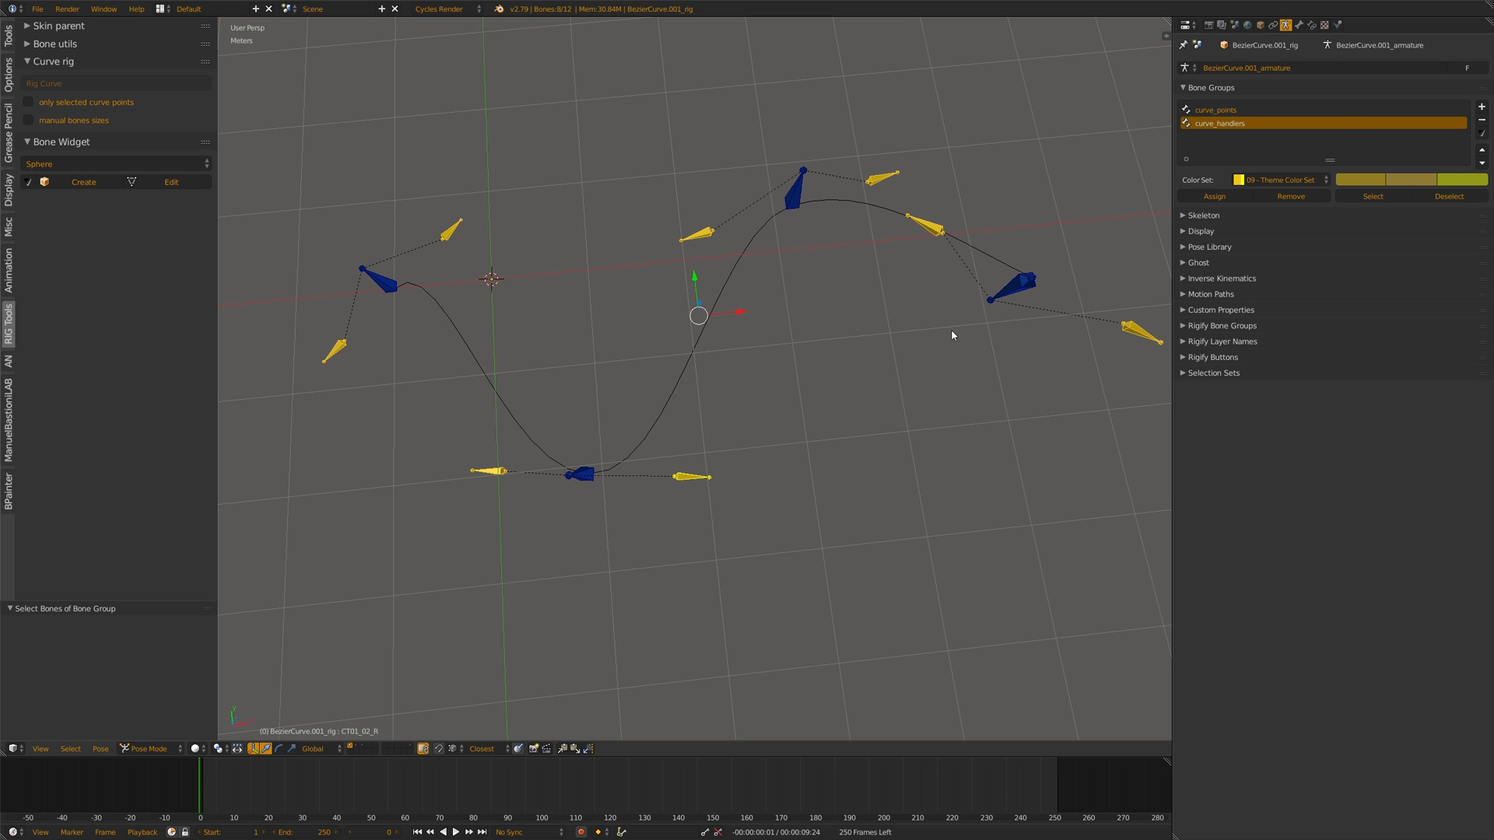
{"action": "key", "text": "n"}
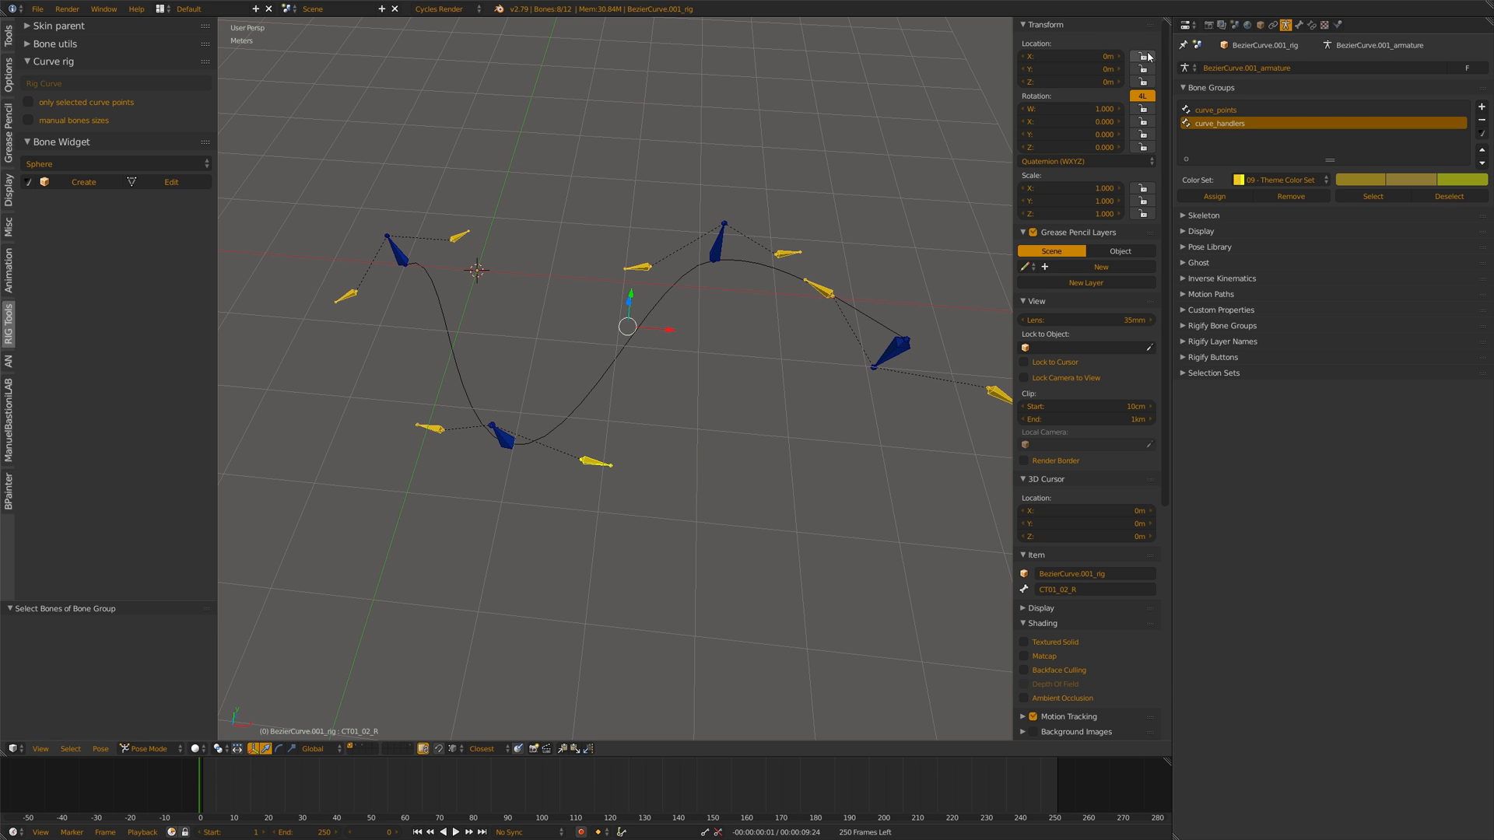
Move the control-point bone at the curve's dip so the low part follows it.
{"action": "key", "text": "alt"}
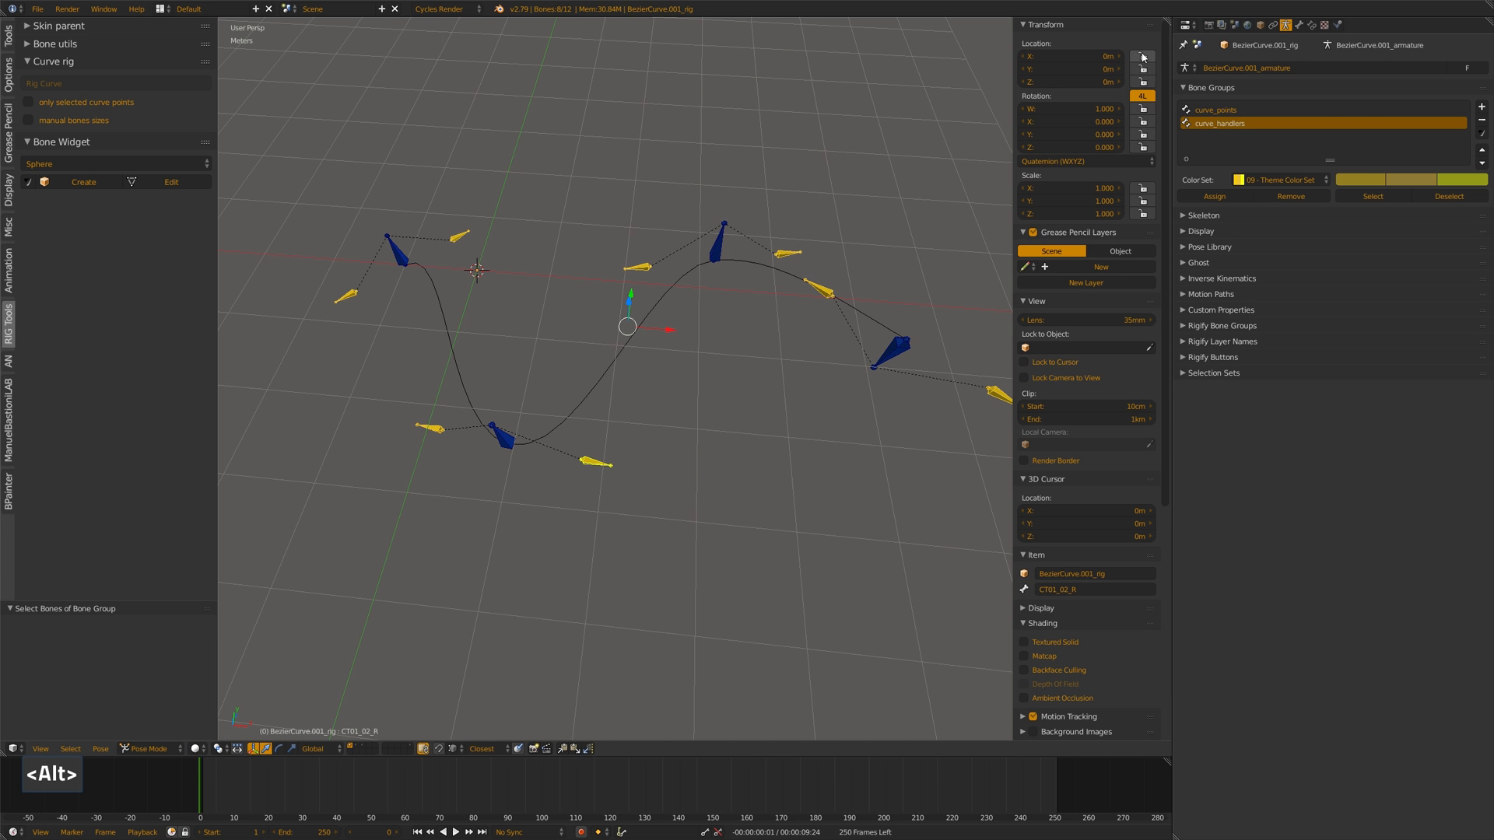
{"action": "left_click", "coordinate": [1143, 56]}
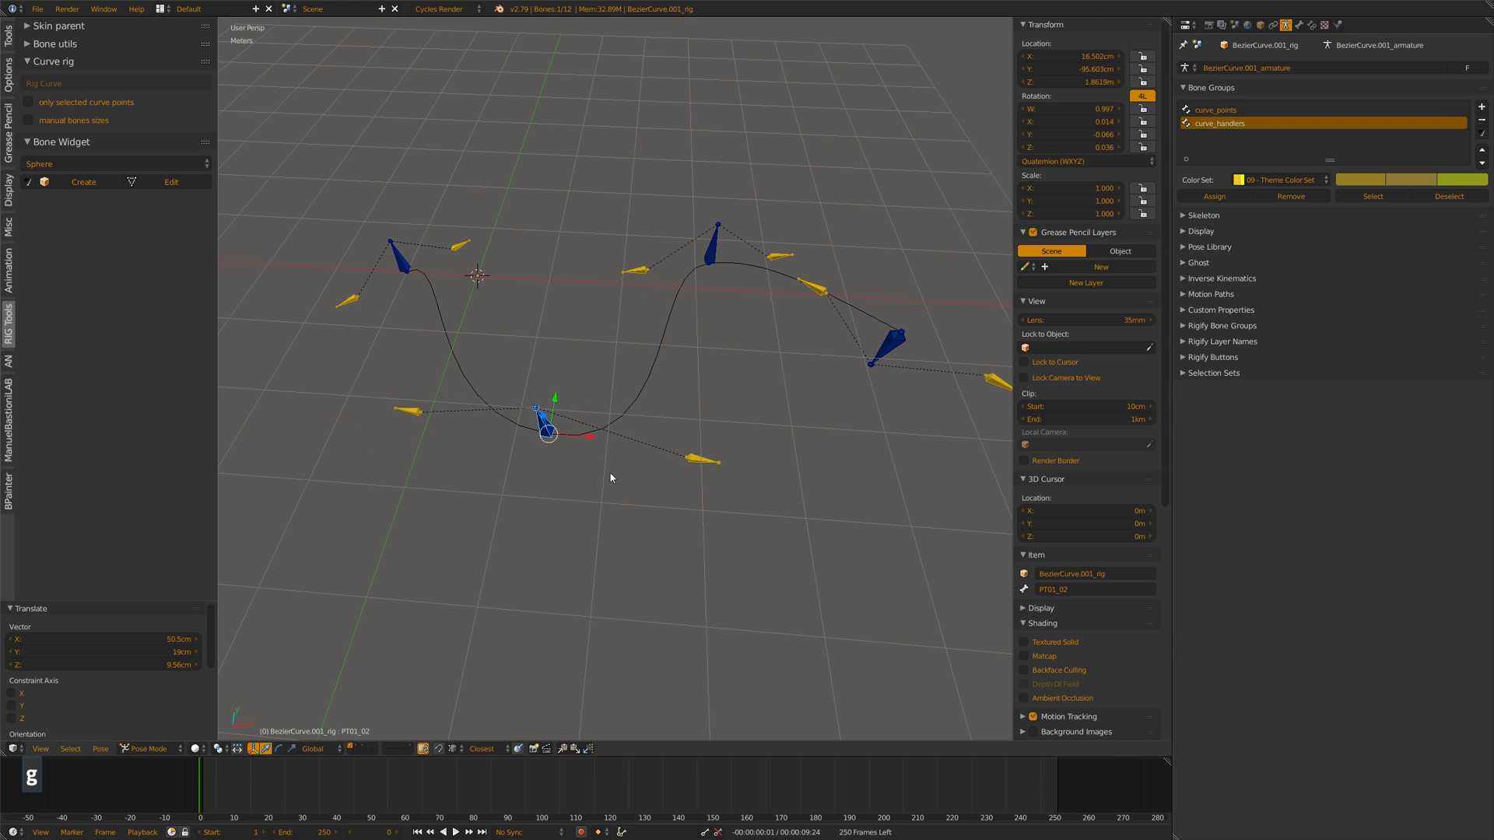
{"action": "key", "text": "a"}
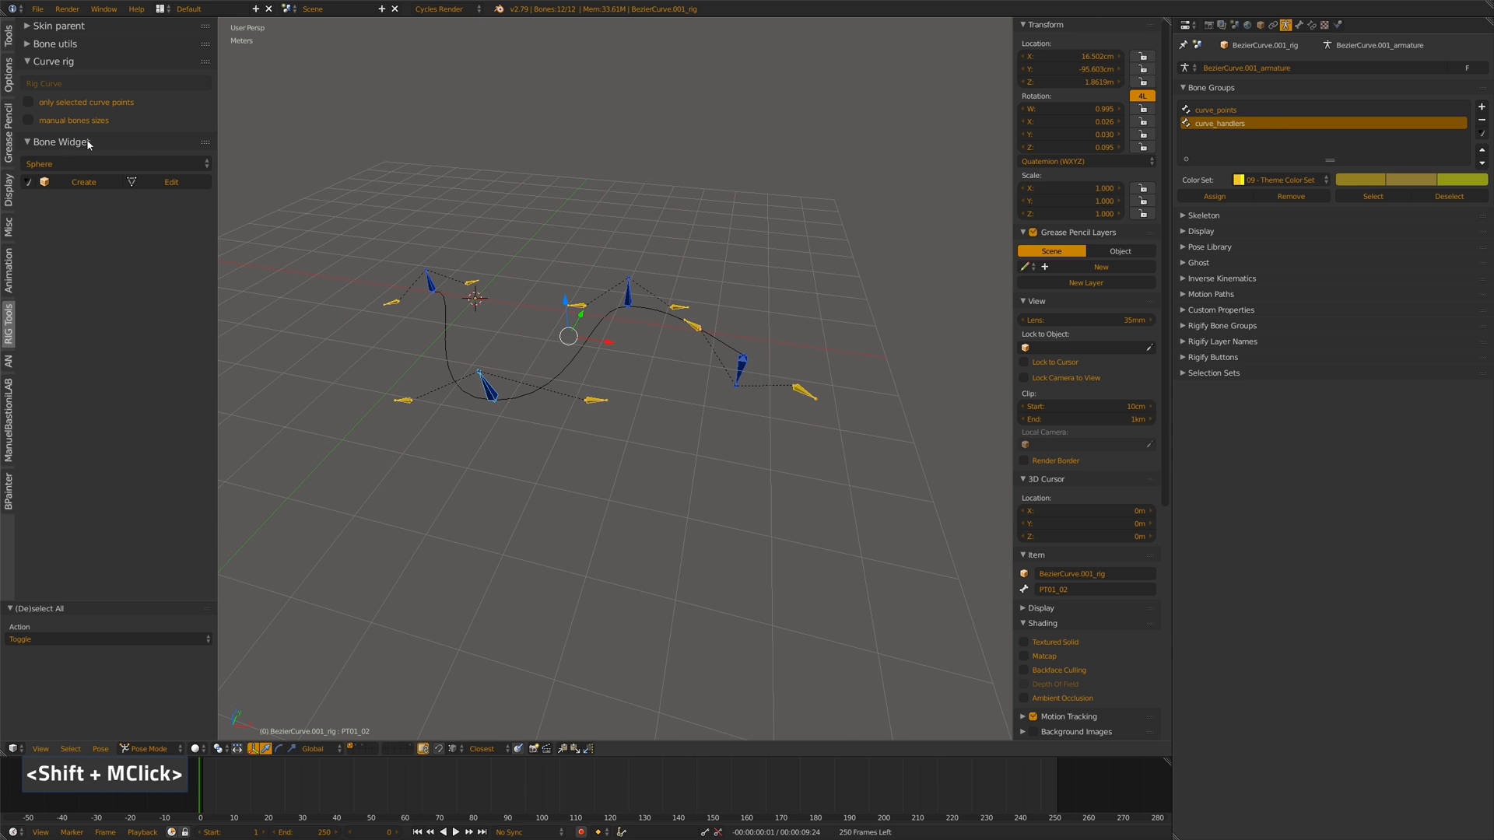
{"action": "mouse_move", "coordinate": [384, 217]}
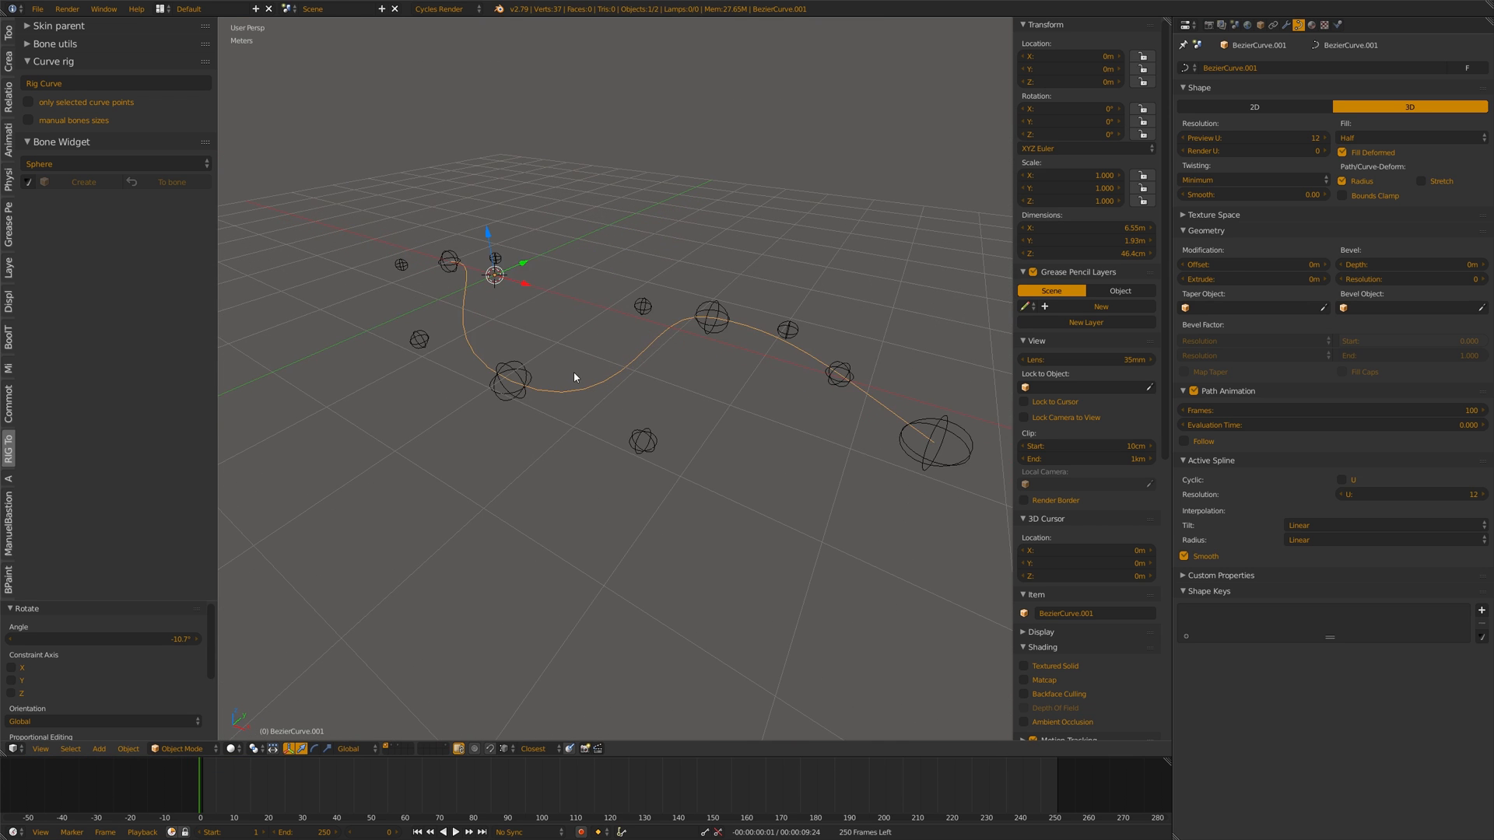
Tubify the wavy curve via the quick tools and adjust the tube depth.
{"action": "key", "text": "shift+ctrl+q"}
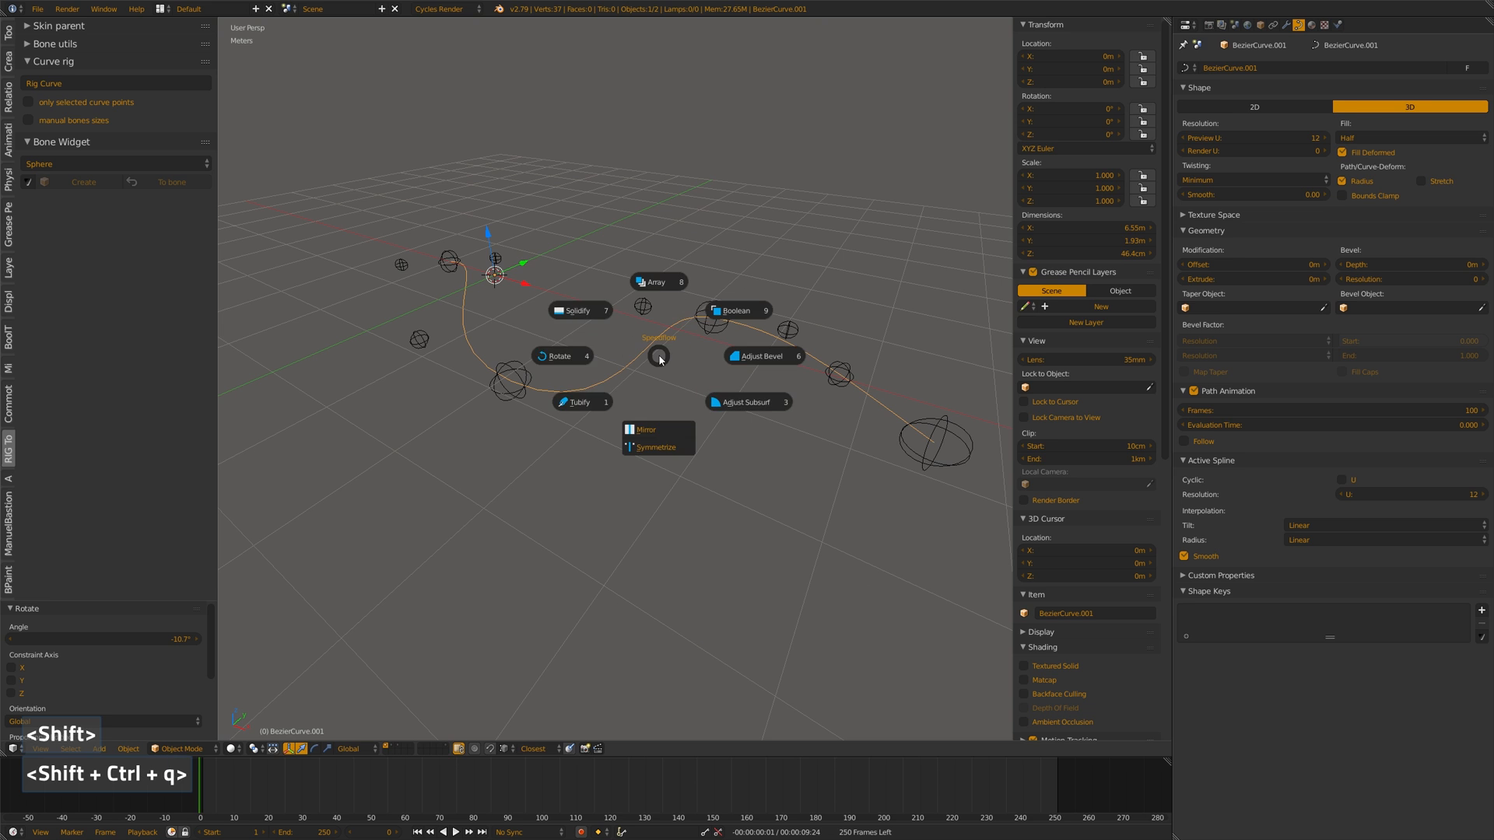
{"action": "left_click", "coordinate": [576, 402]}
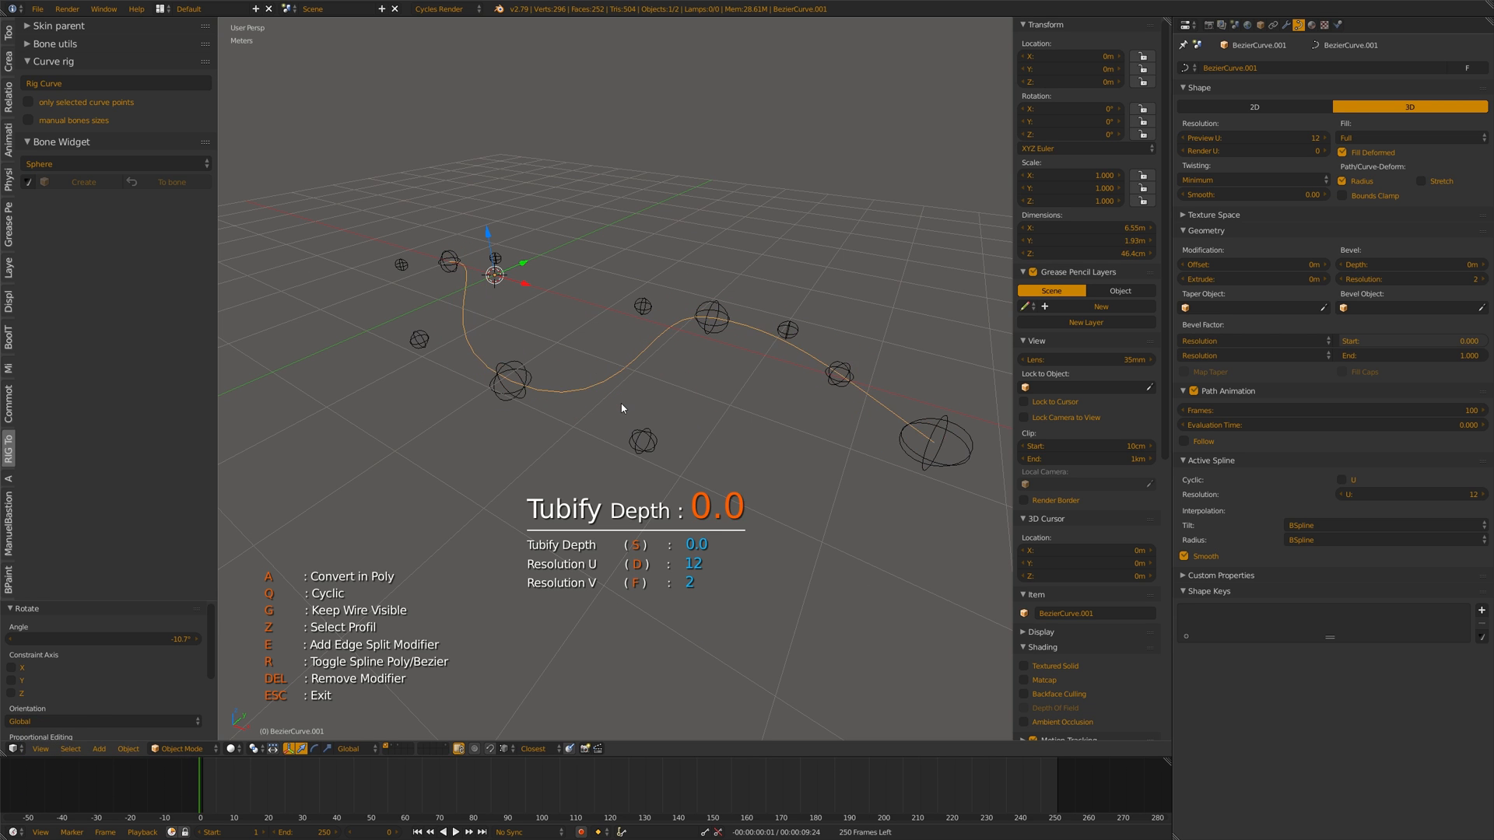
{"action": "scroll", "scroll_direction": "up", "scroll_amount": 3}
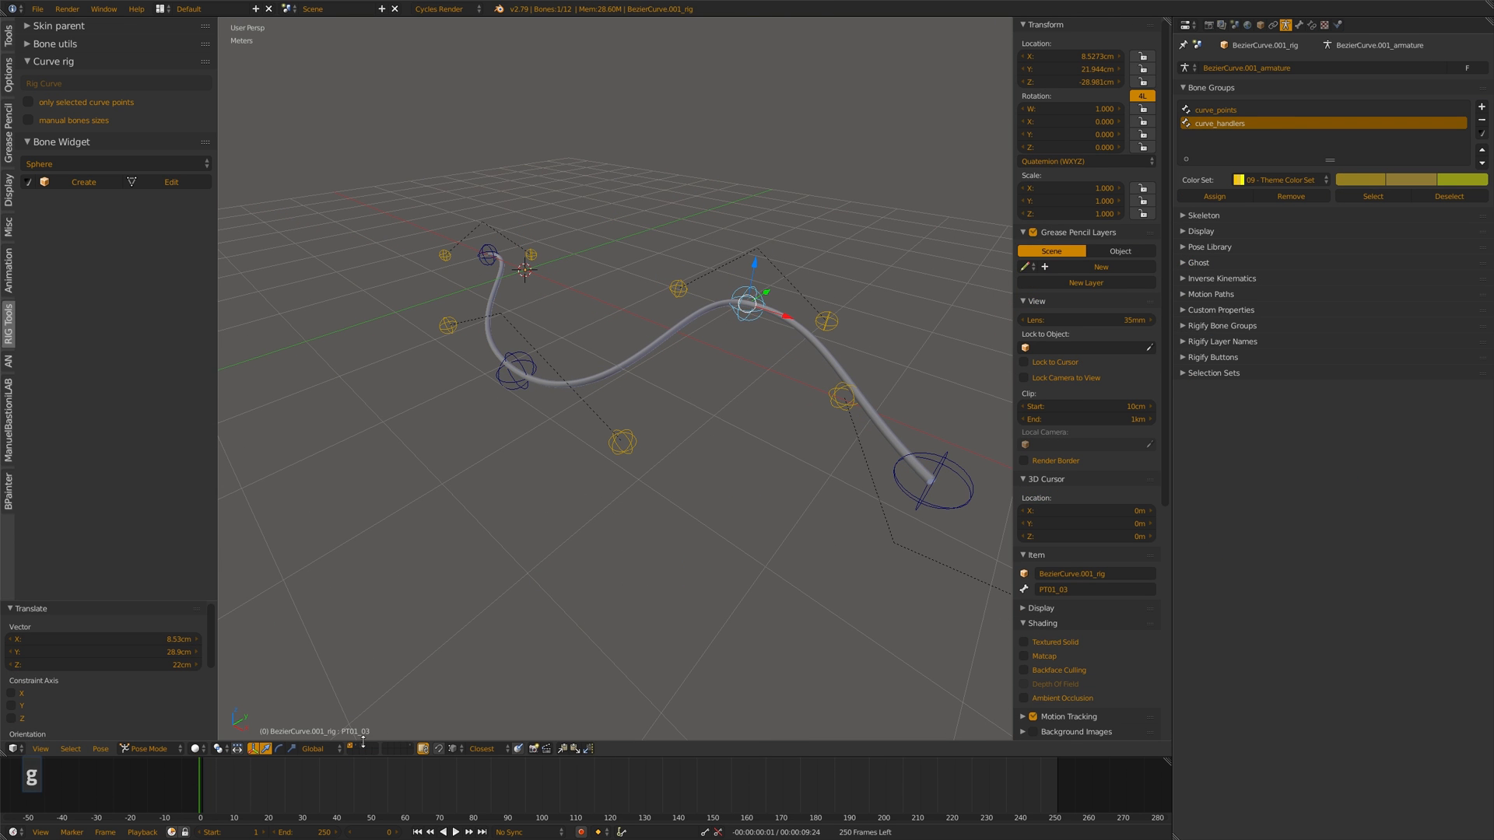
{"action": "middle_click", "coordinate": [608, 479]}
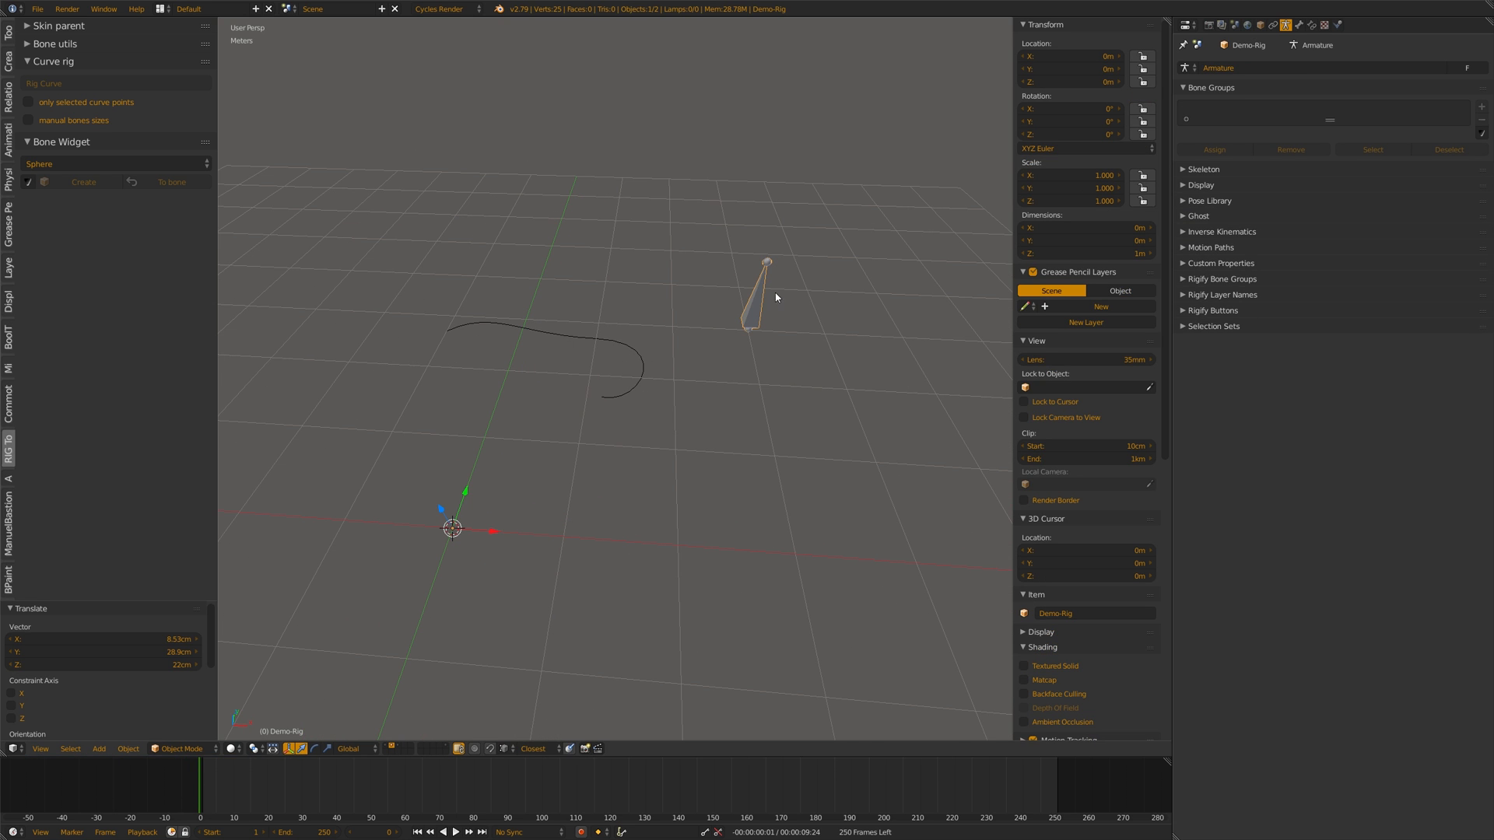
{"action": "mouse_move", "coordinate": [736, 271]}
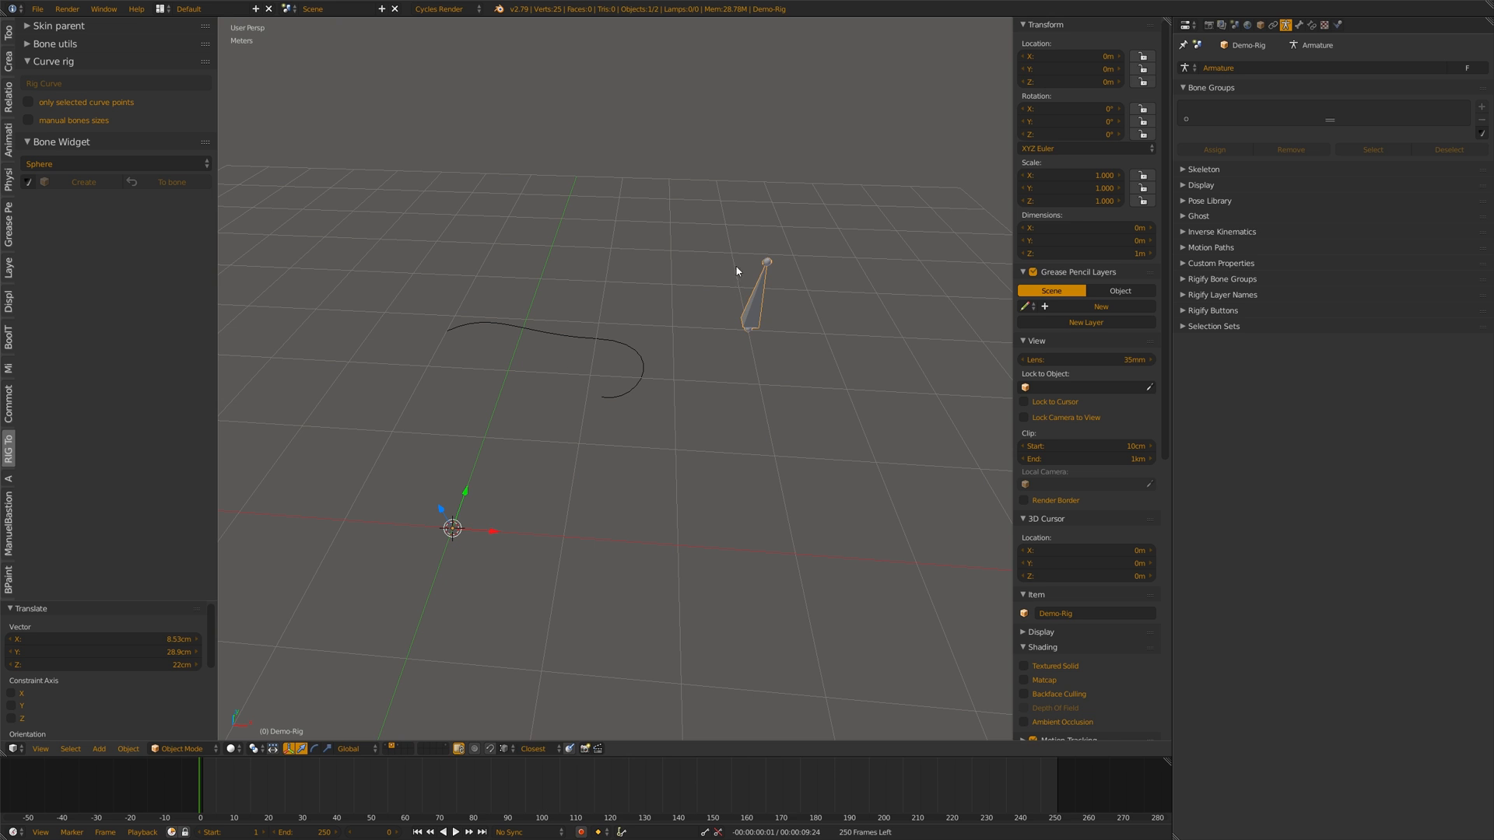
Enter Edit Mode on demo-curve so its control points and handles show.
{"action": "key", "text": "Tab"}
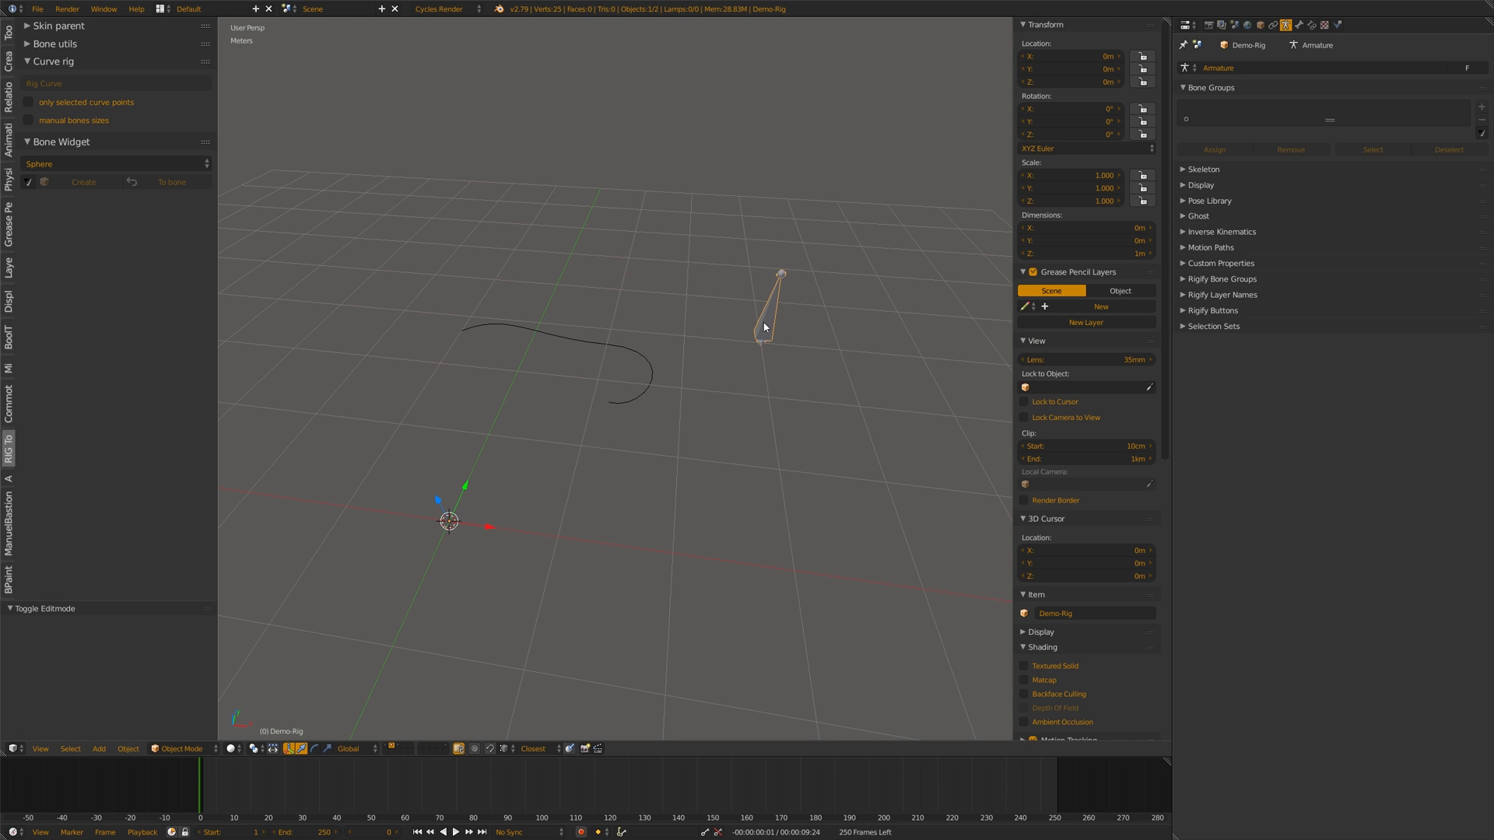
{"action": "key", "text": "Tab"}
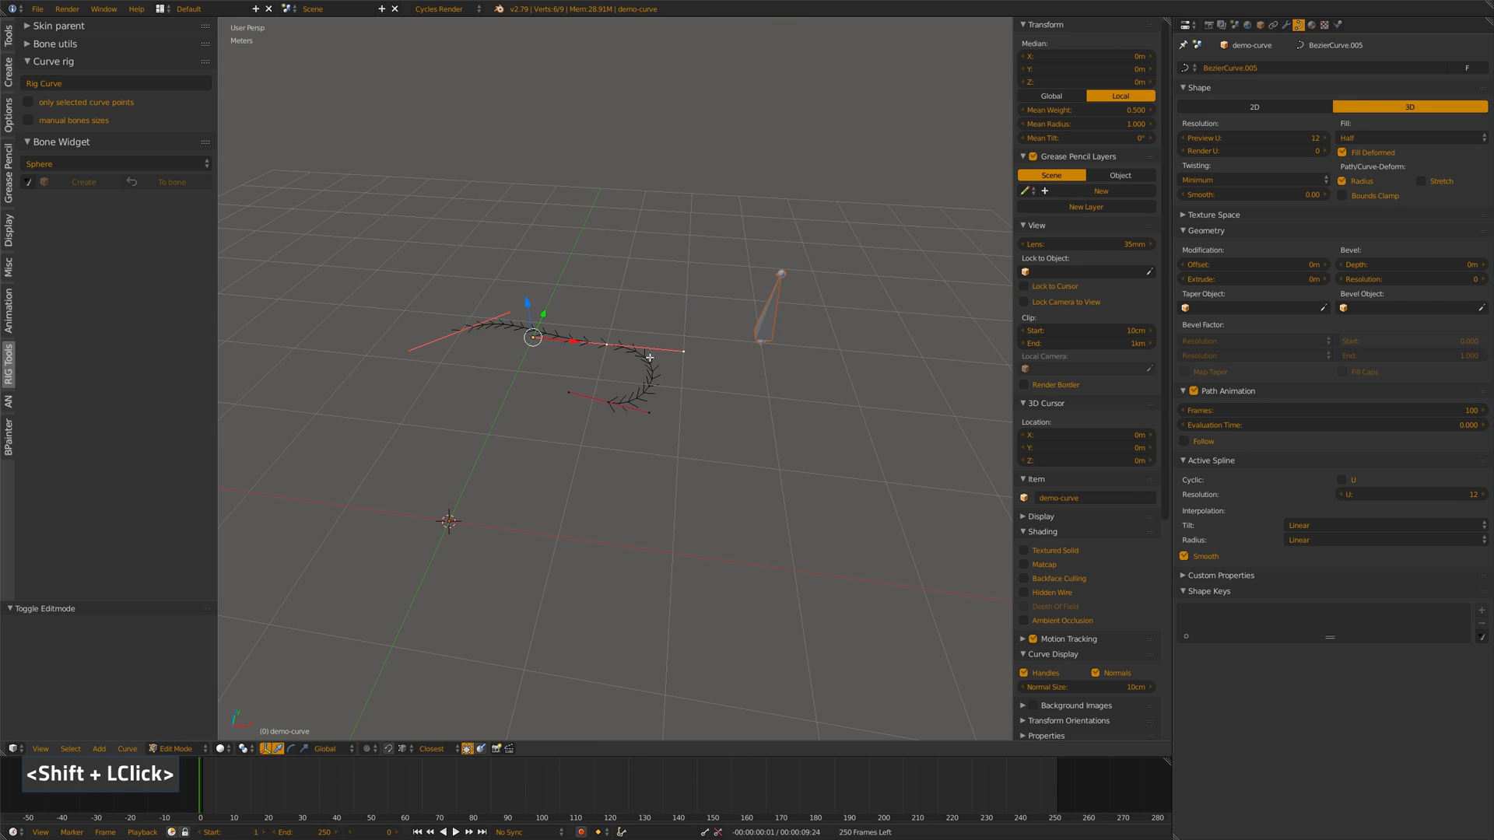
Select extra points, leave editing, and enable manual bone sizes 0.20 and 0.10 for the selected-points rig.
{"action": "left_click", "coordinate": [579, 336]}
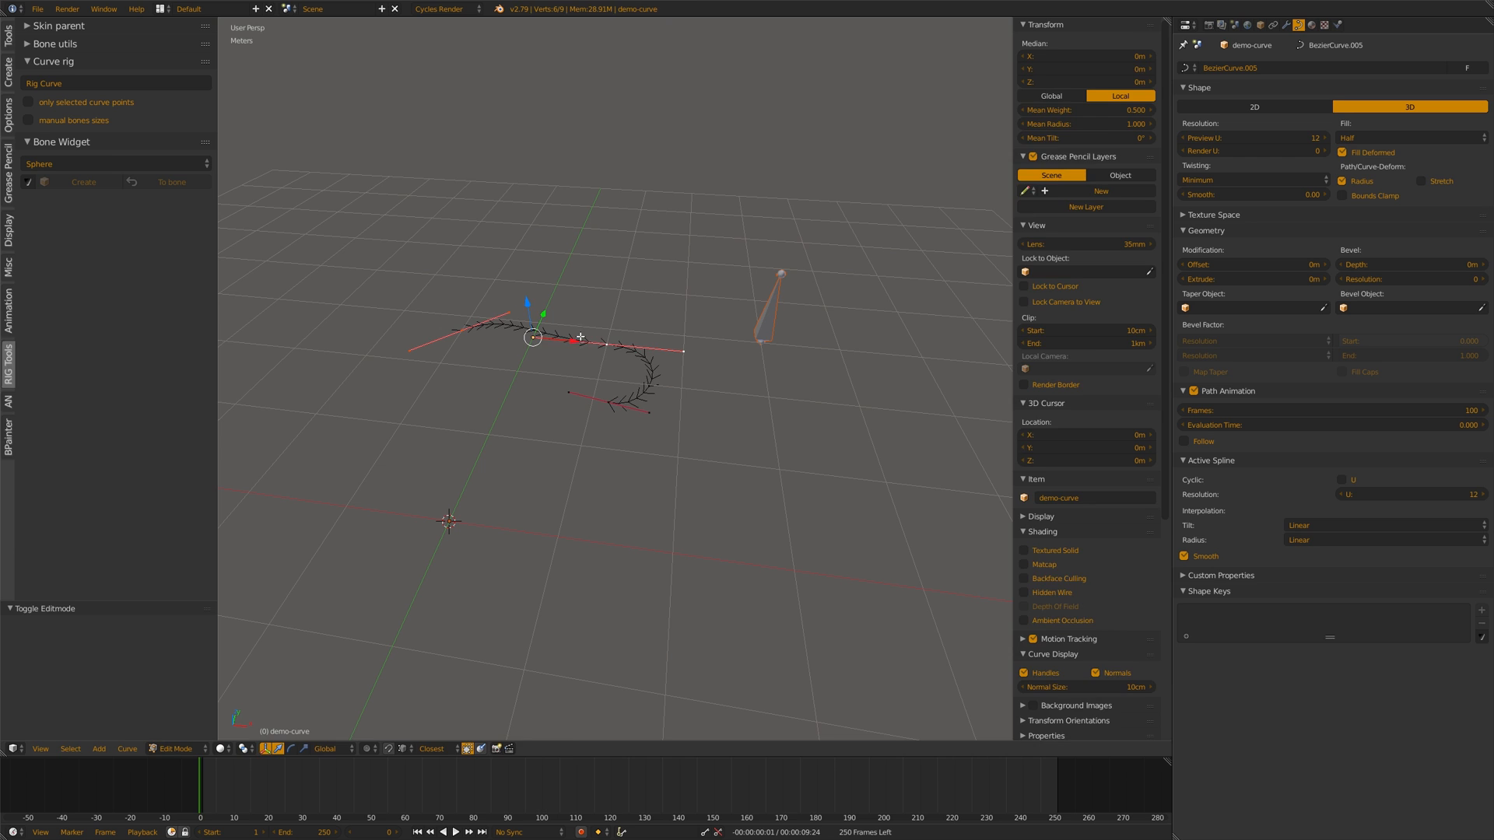
{"action": "key", "text": "Tab"}
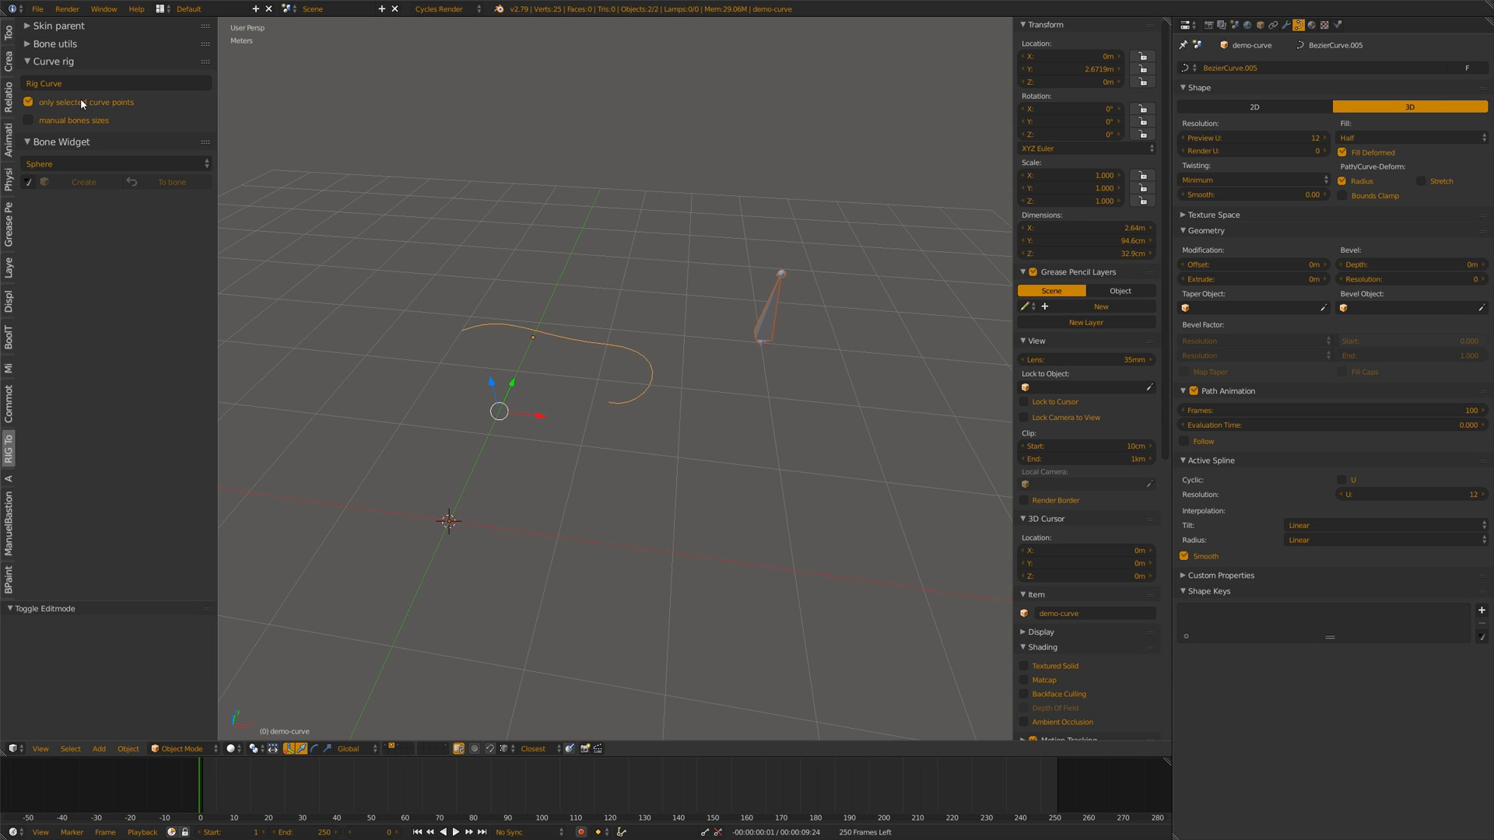
{"action": "mouse_move", "coordinate": [32, 107]}
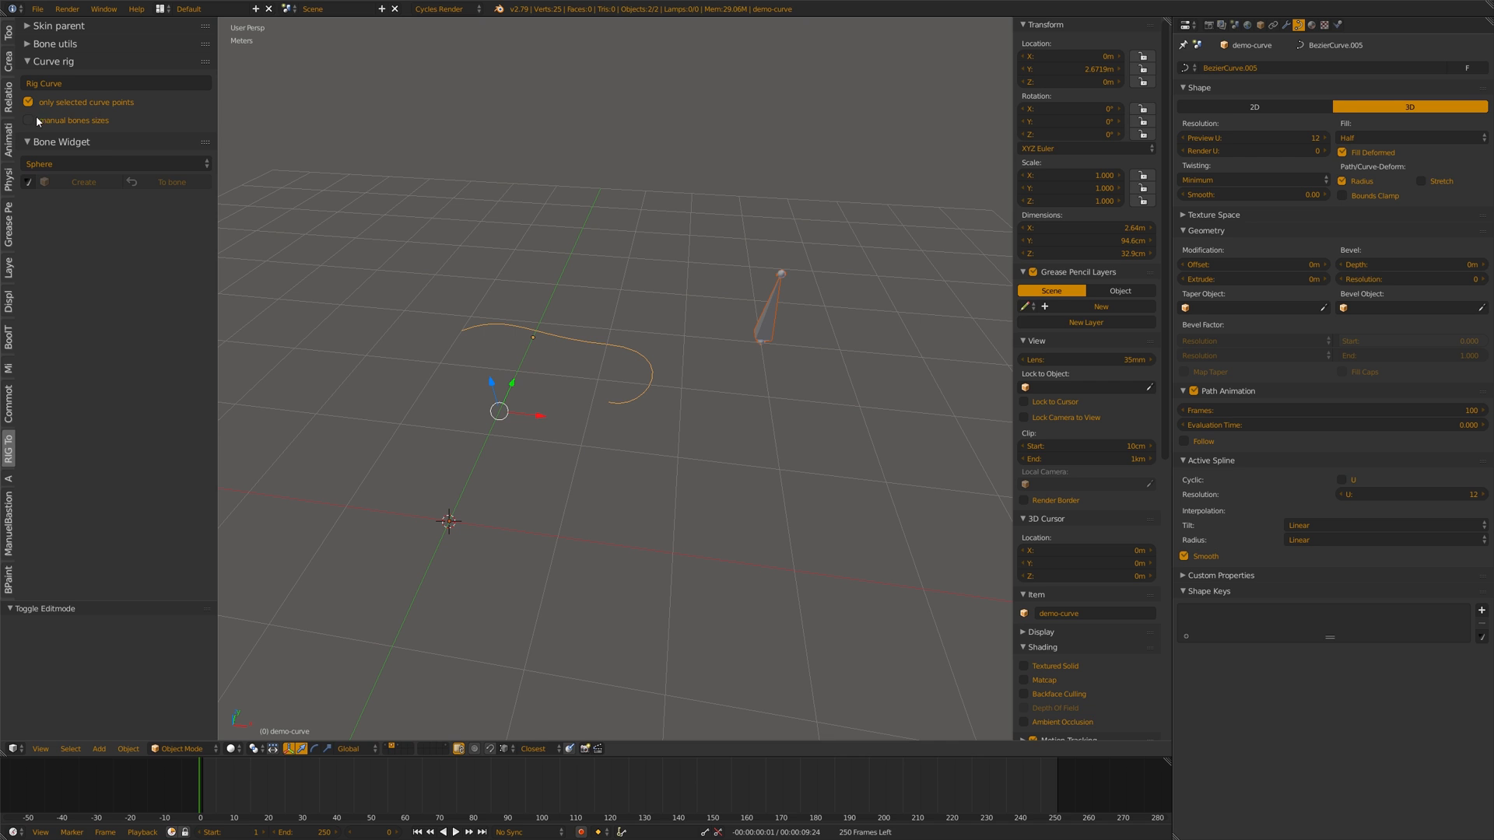
{"action": "left_click", "coordinate": [28, 120]}
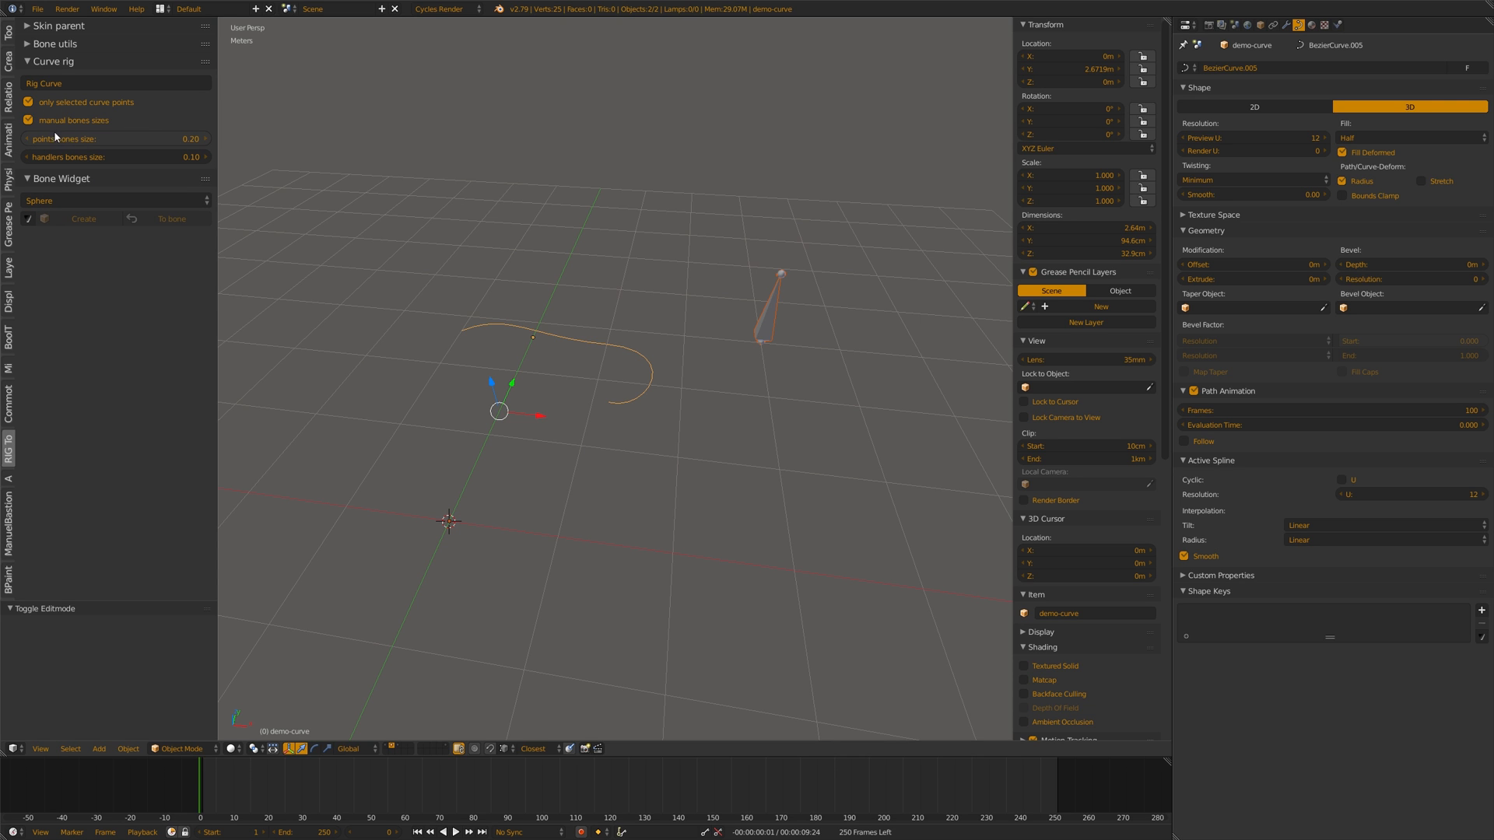
{"action": "mouse_move", "coordinate": [103, 144]}
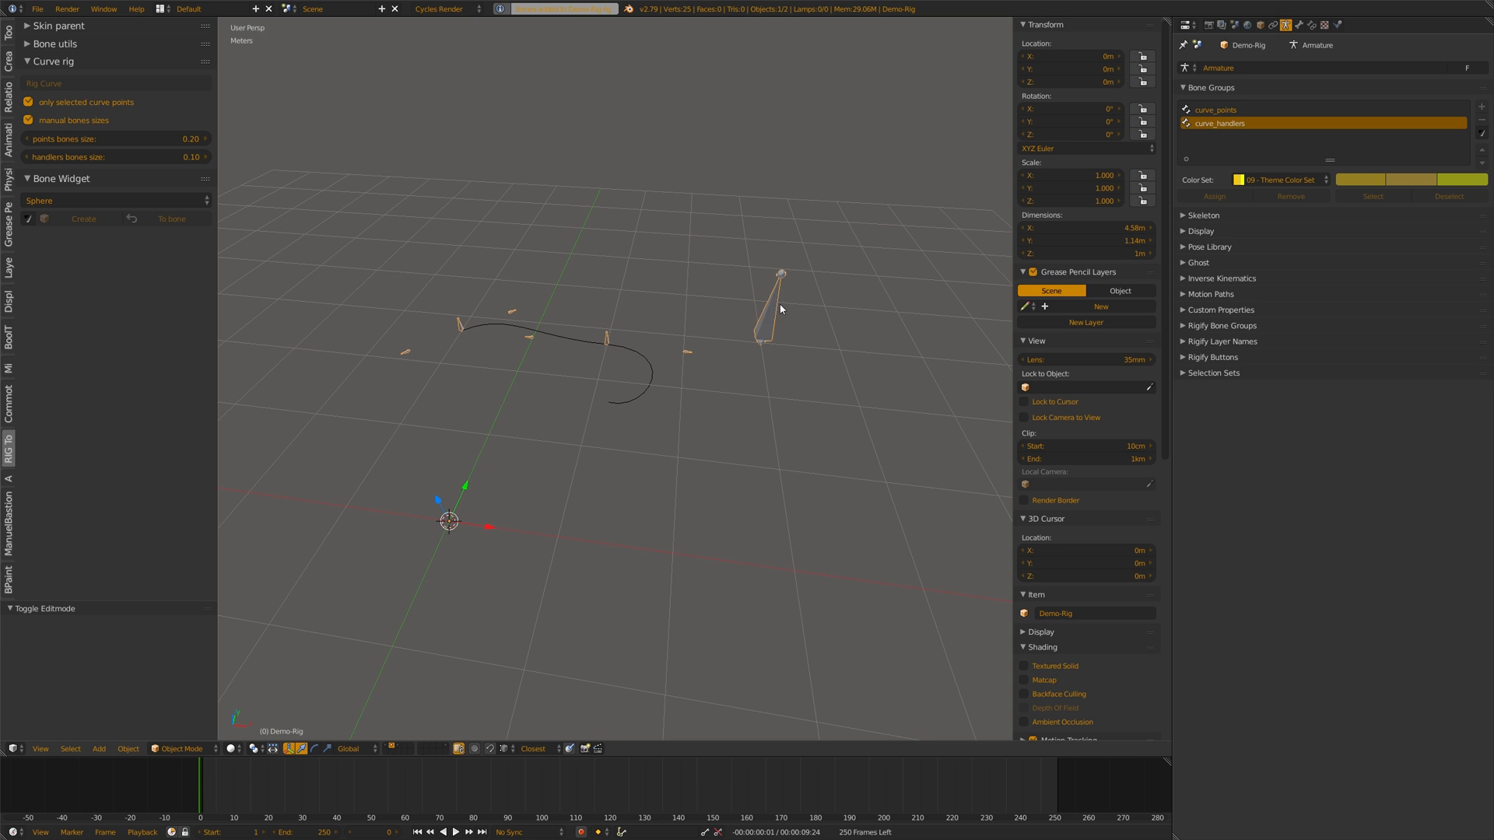
{"action": "mouse_move", "coordinate": [779, 271]}
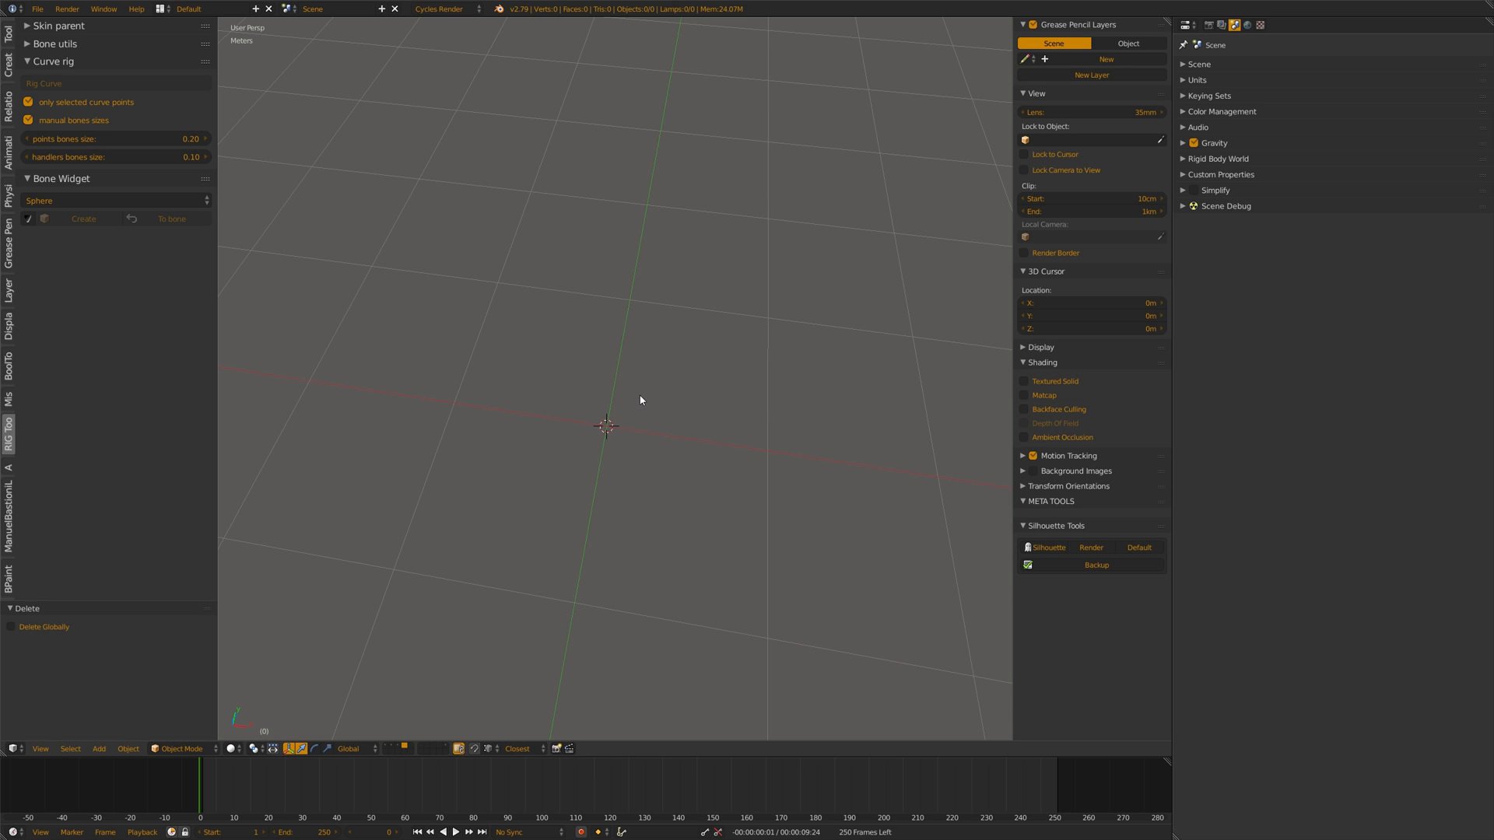
Add a fresh Bezier curve and enter Edit Mode on its points.
{"action": "key", "text": "shift+a"}
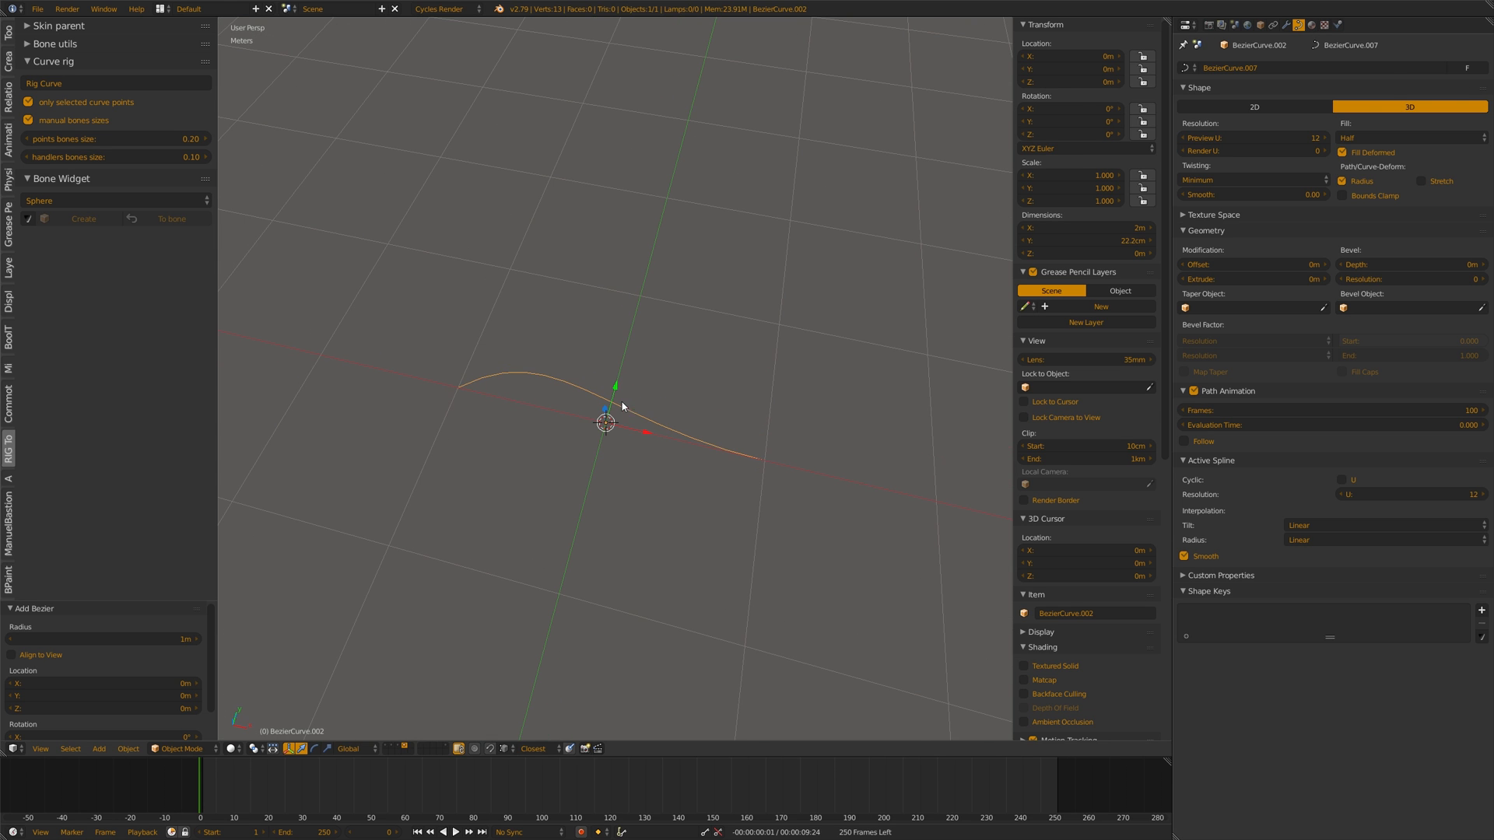
{"action": "key", "text": "Tab"}
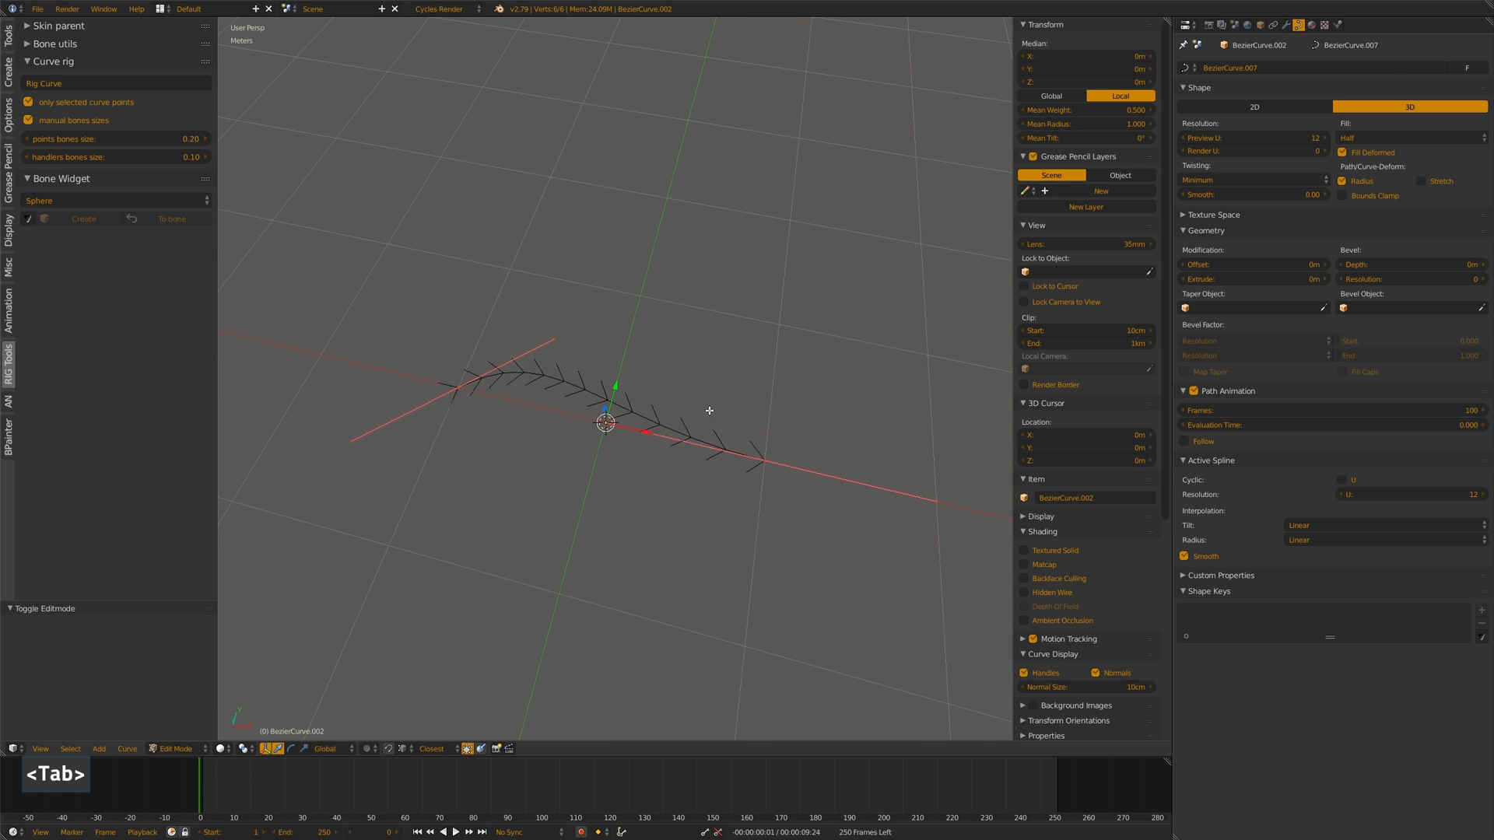
Set handles to Vector to straighten the curve, then to Aligned, and exit Edit Mode.
{"action": "key", "text": "v"}
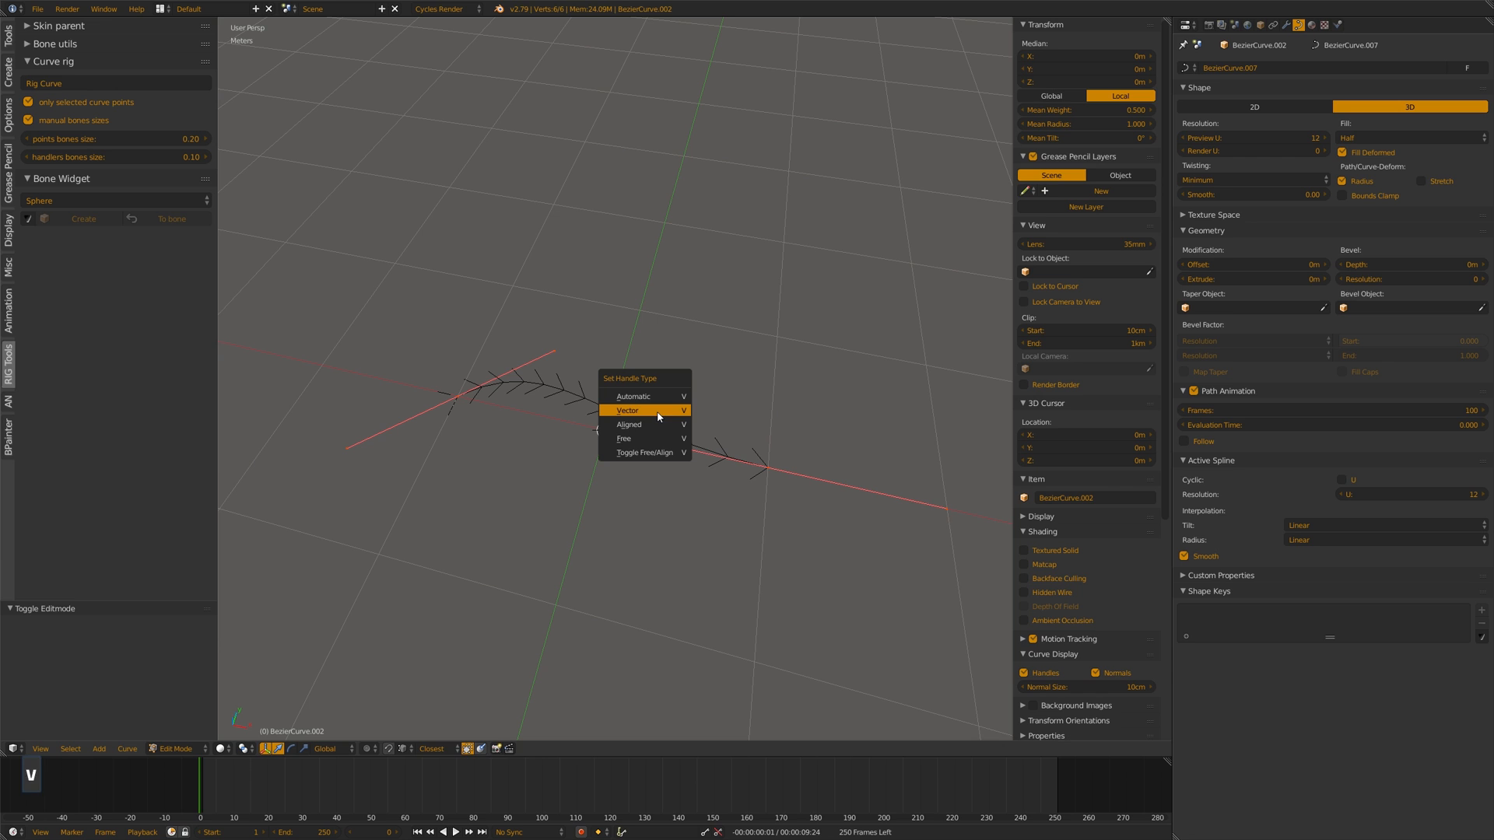
{"action": "left_click", "coordinate": [627, 410]}
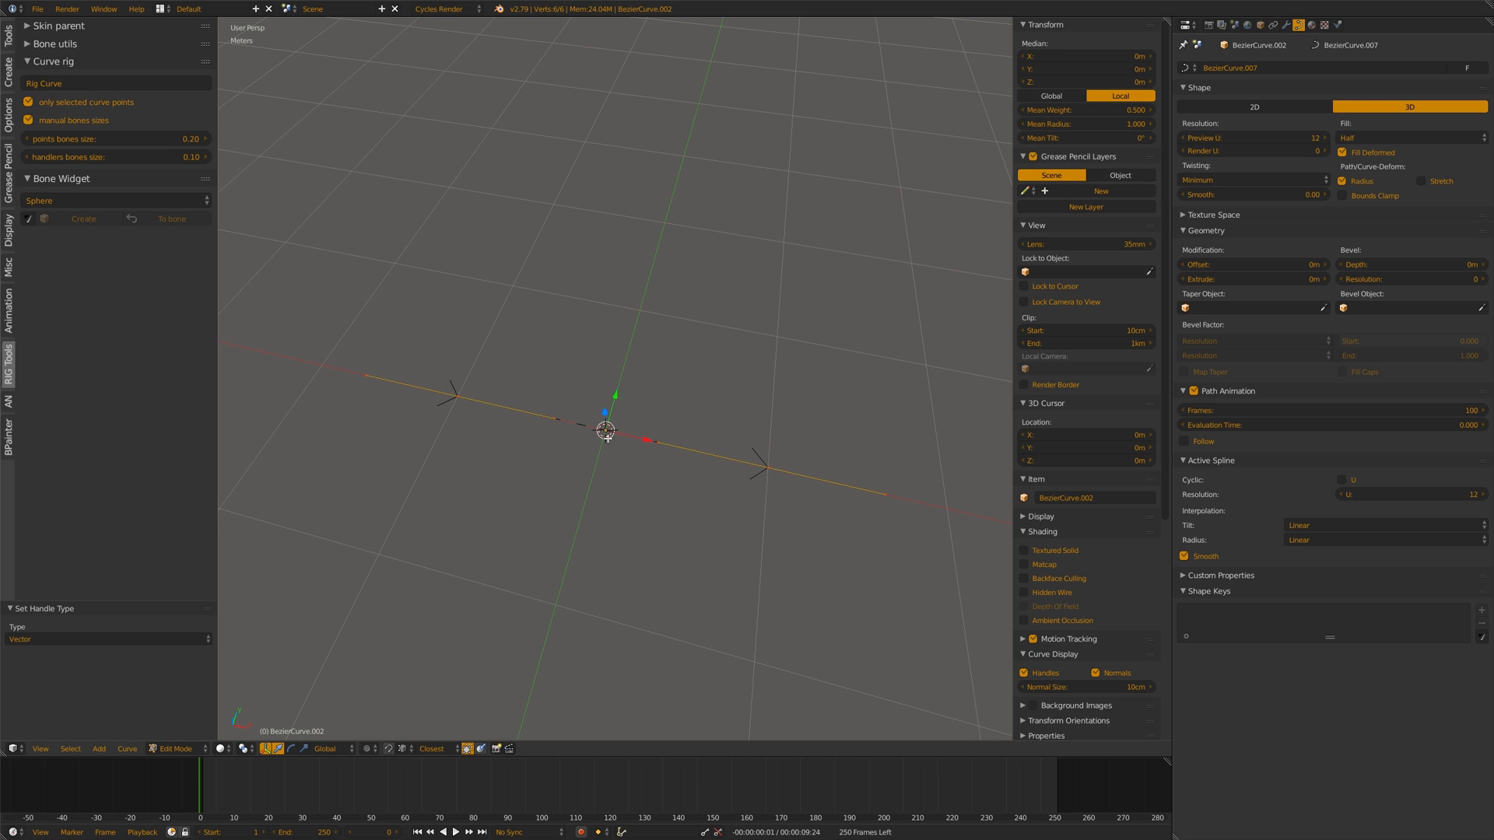
{"action": "key", "text": "v"}
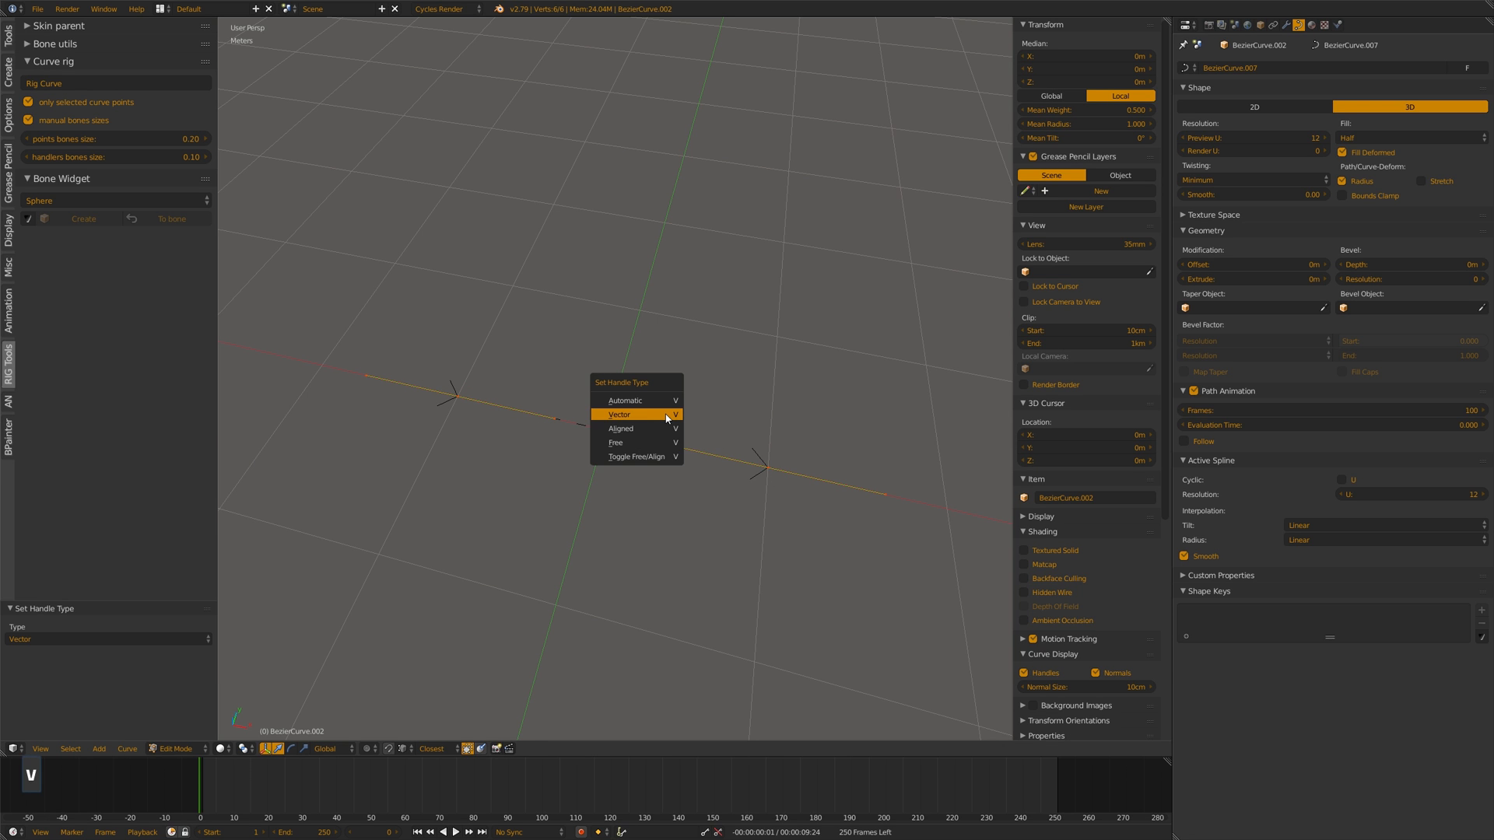
{"action": "left_click", "coordinate": [621, 428]}
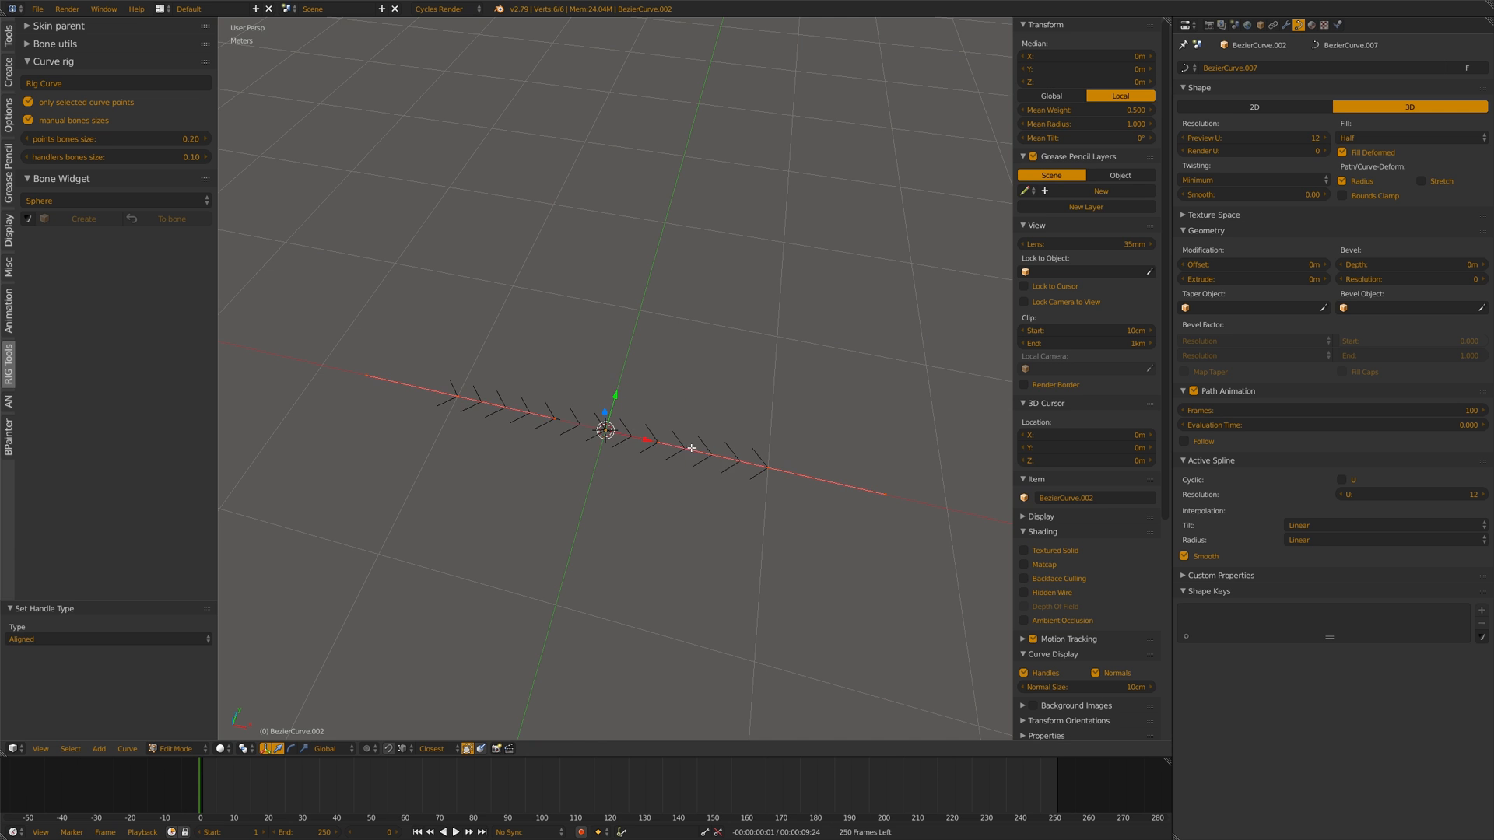
{"action": "key", "text": "Tab"}
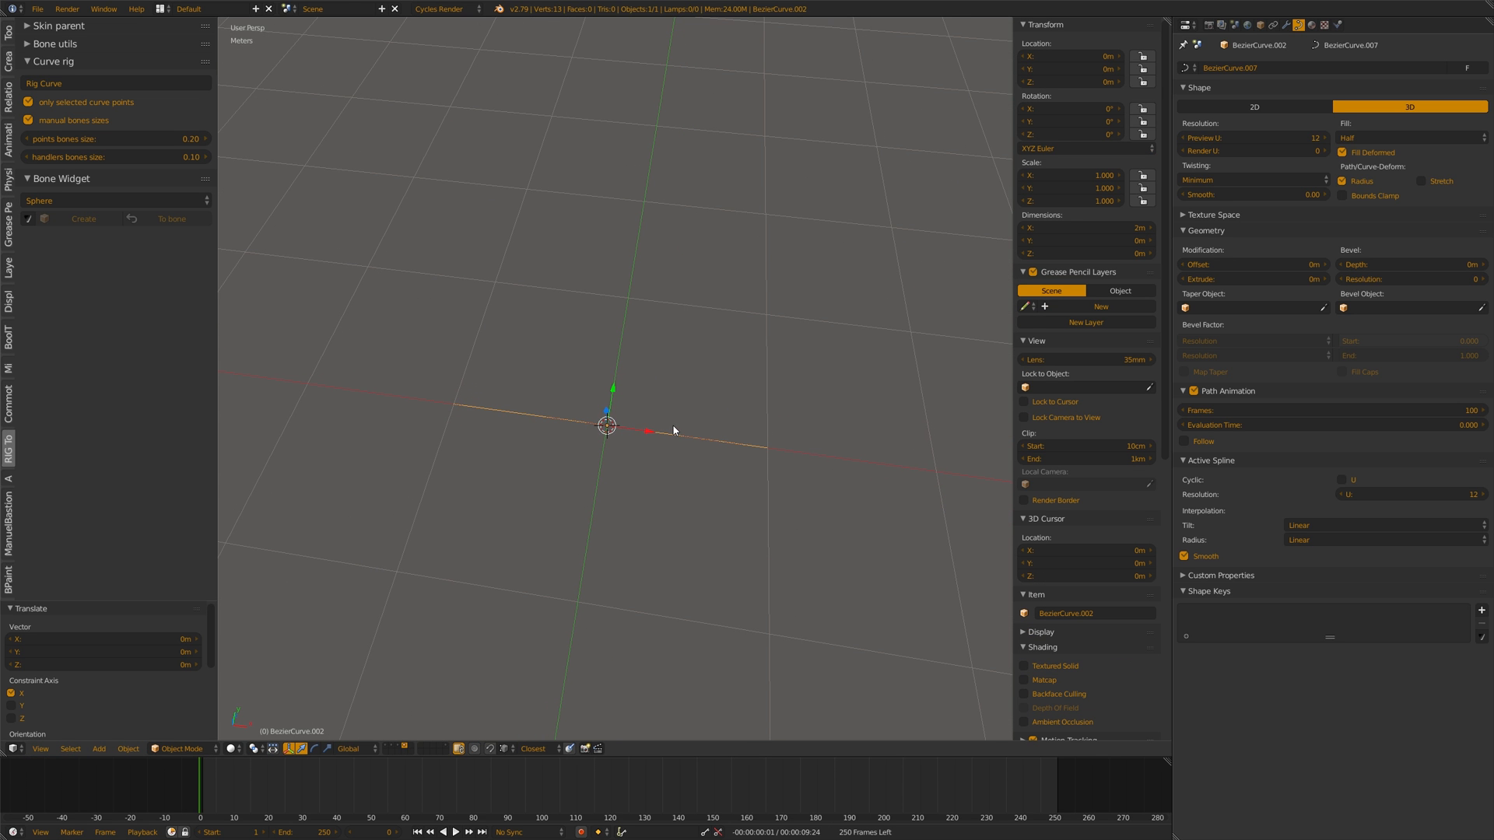
Re-enter point editing on the straight curve and bring up the handle type list for Vector.
{"action": "key", "text": "shift+a"}
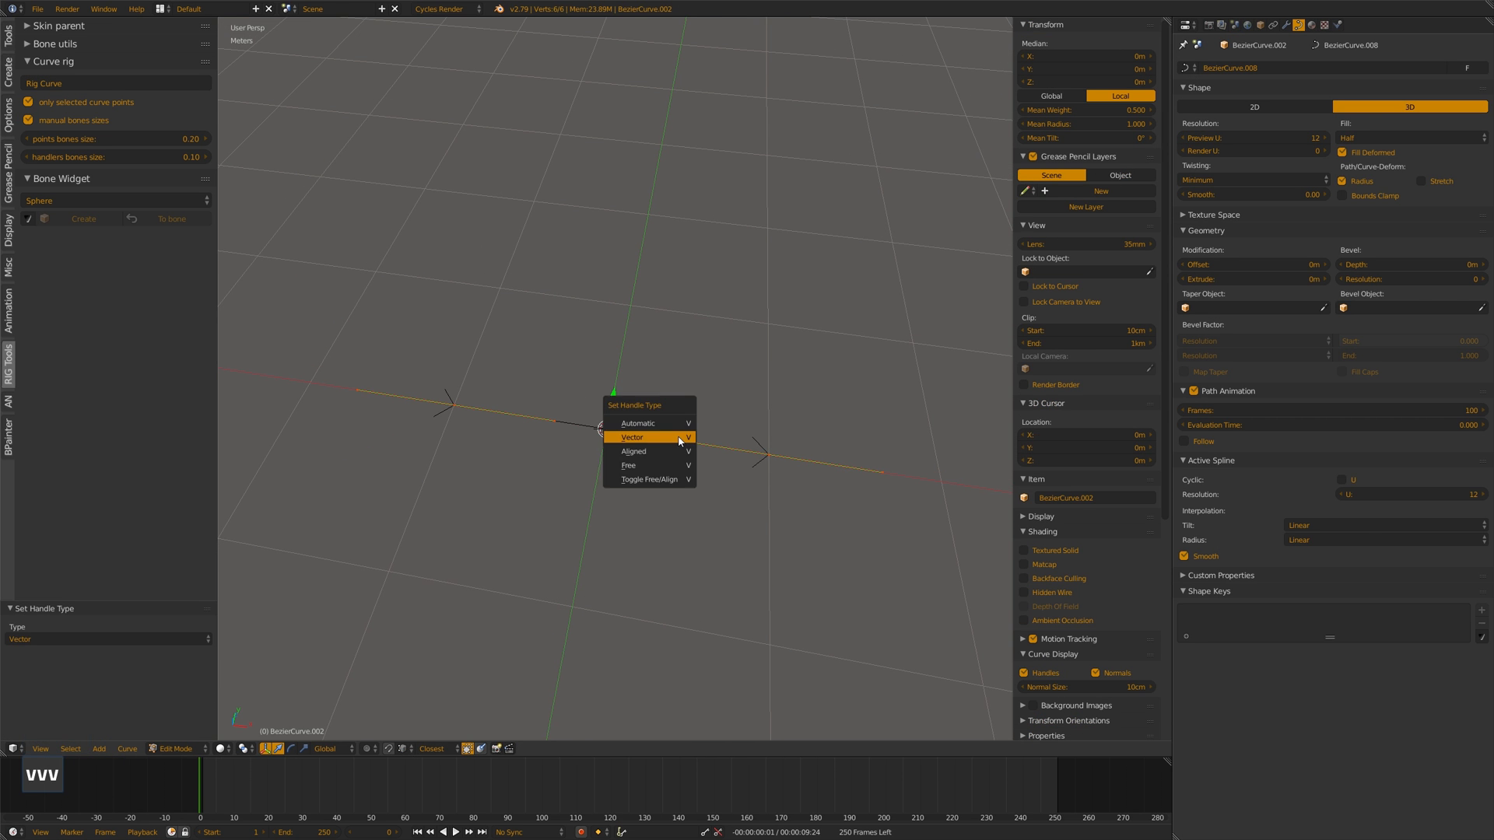
{"action": "key", "text": "Tab"}
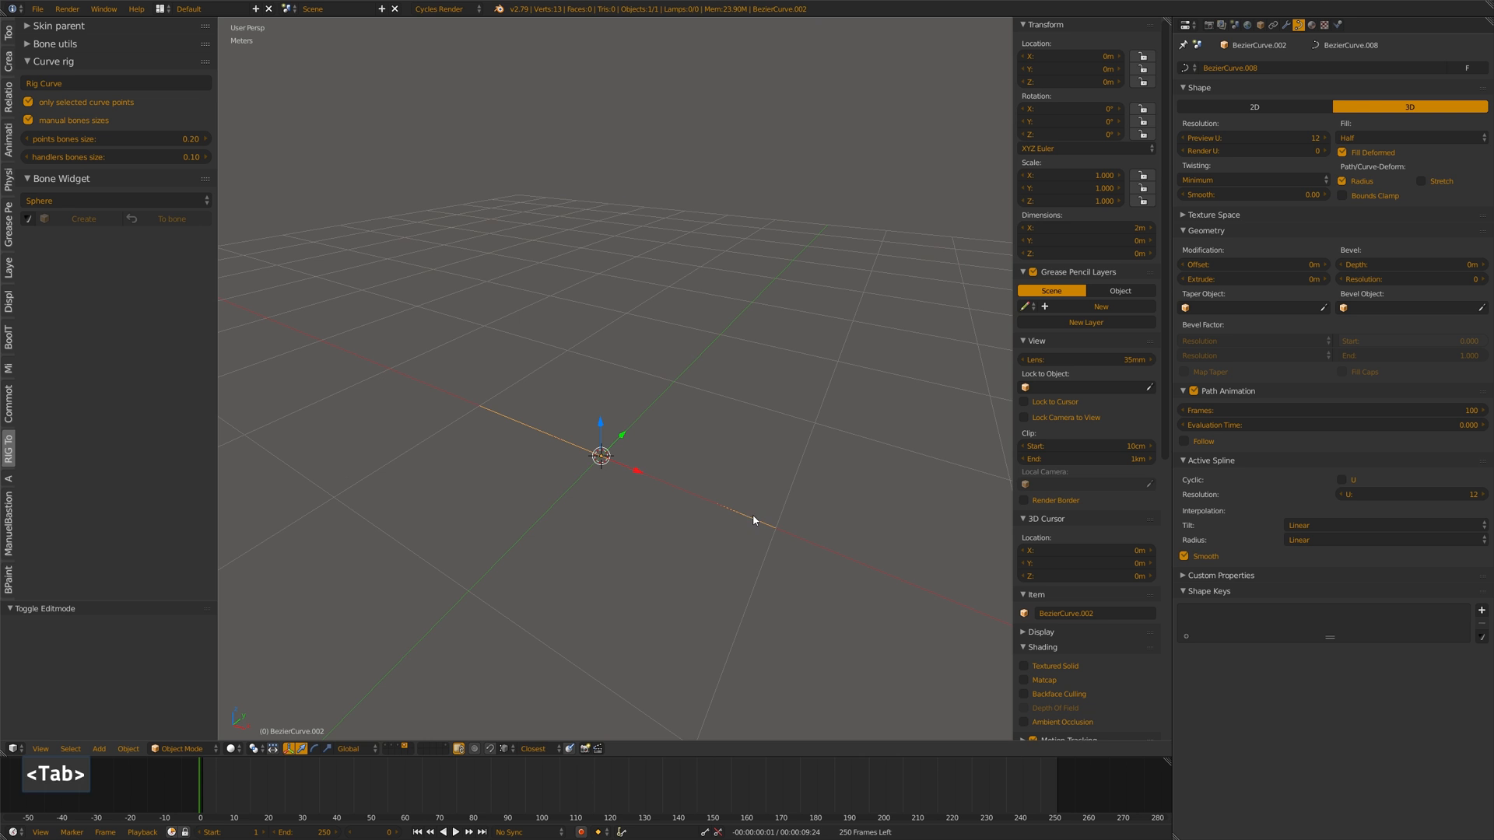